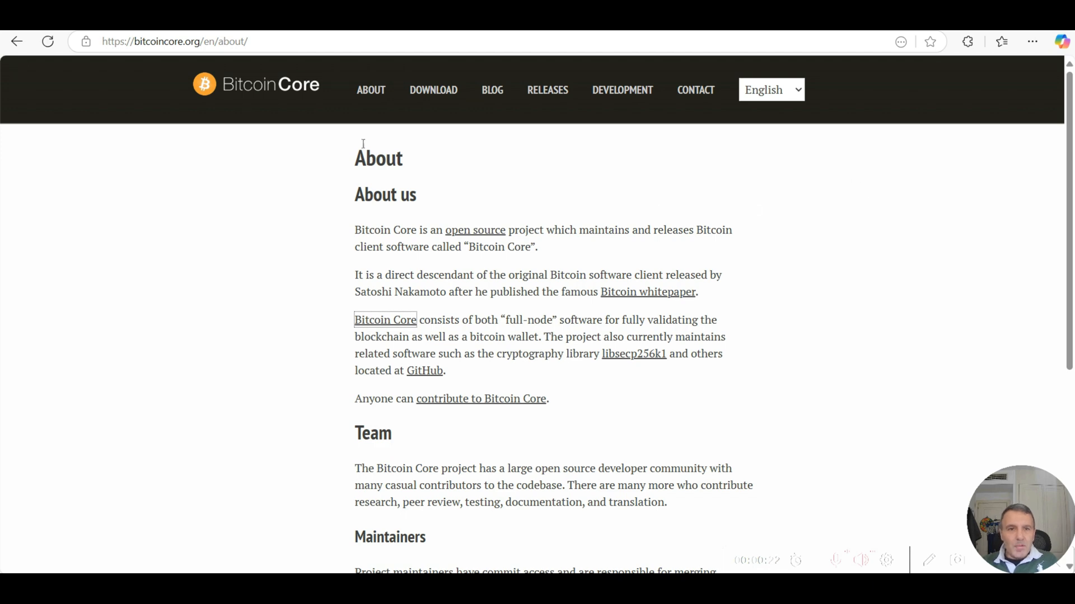
mouse_move(473, 130)
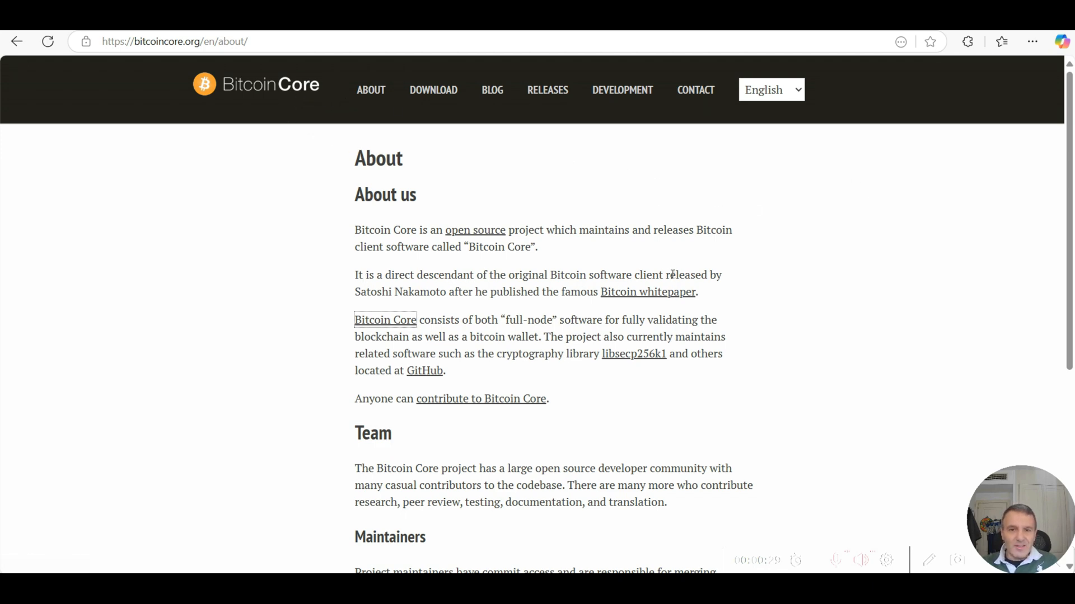
mouse_move(846, 333)
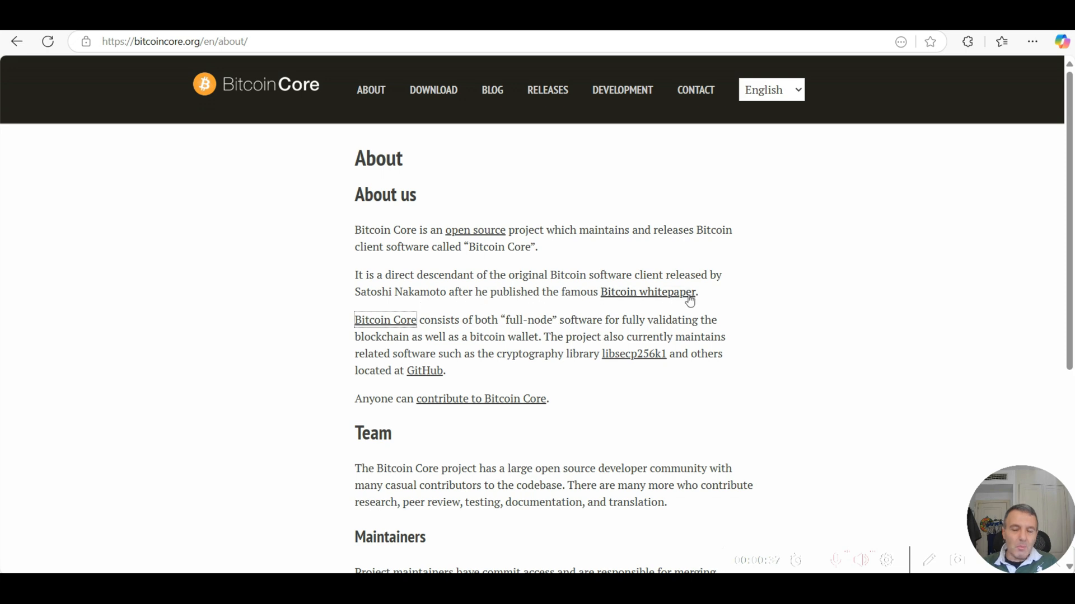
mouse_move(750, 292)
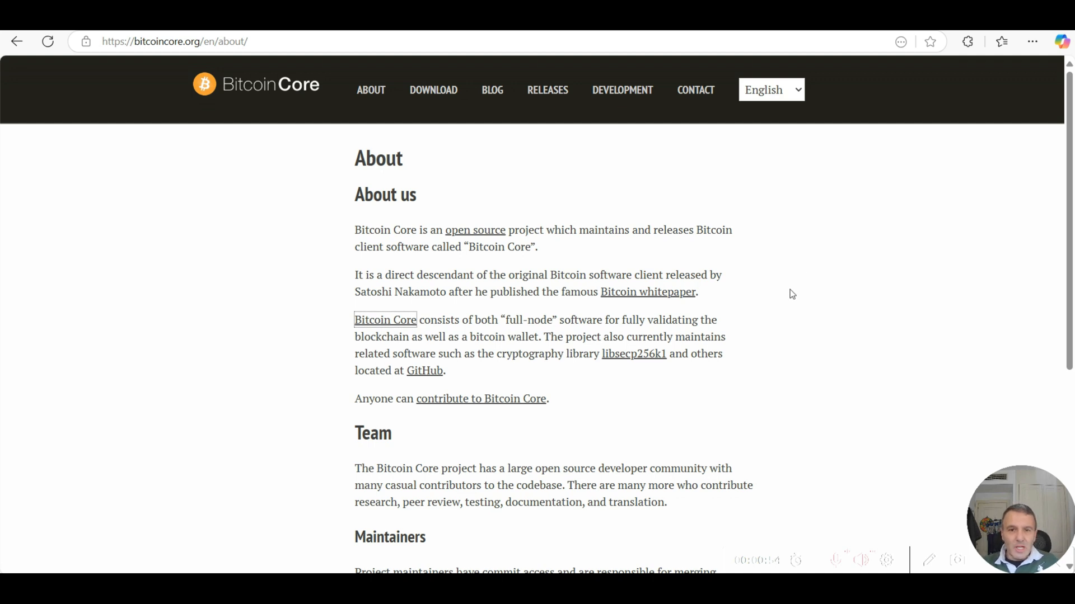
mouse_move(631, 277)
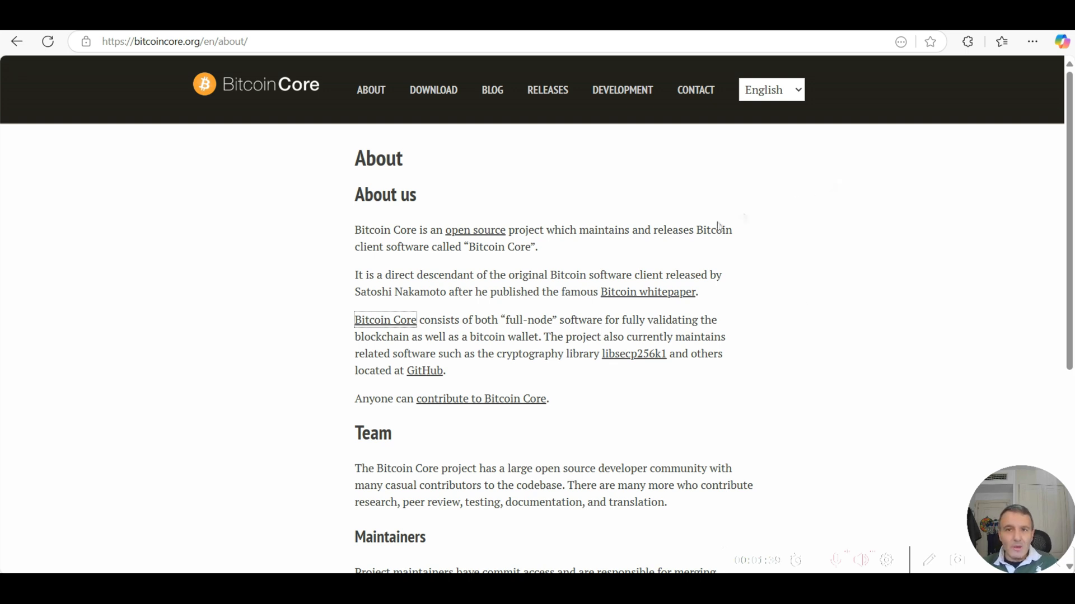
mouse_move(475, 233)
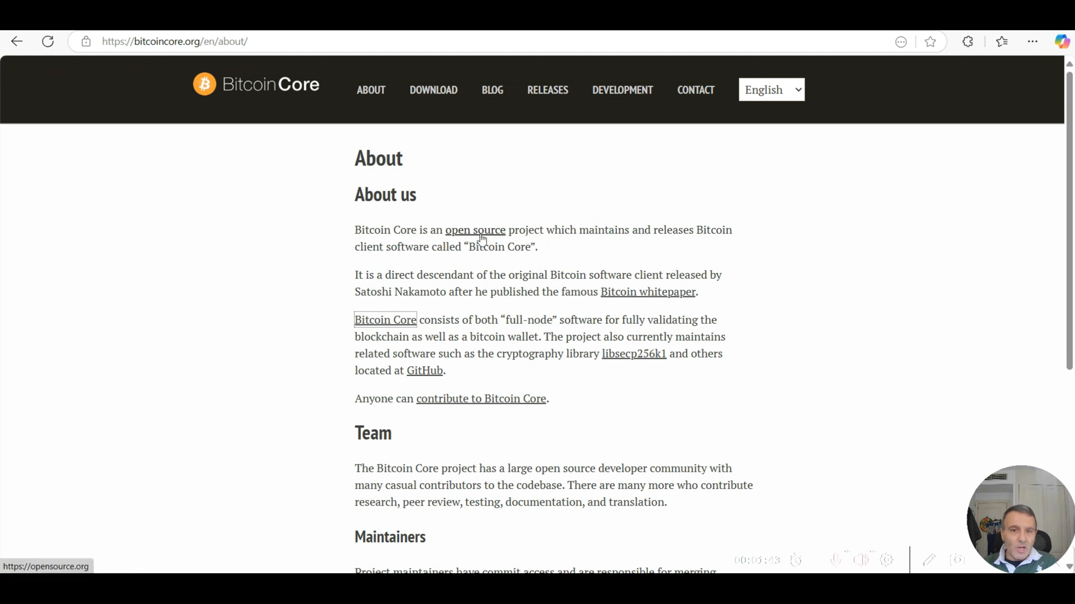
mouse_move(132, 59)
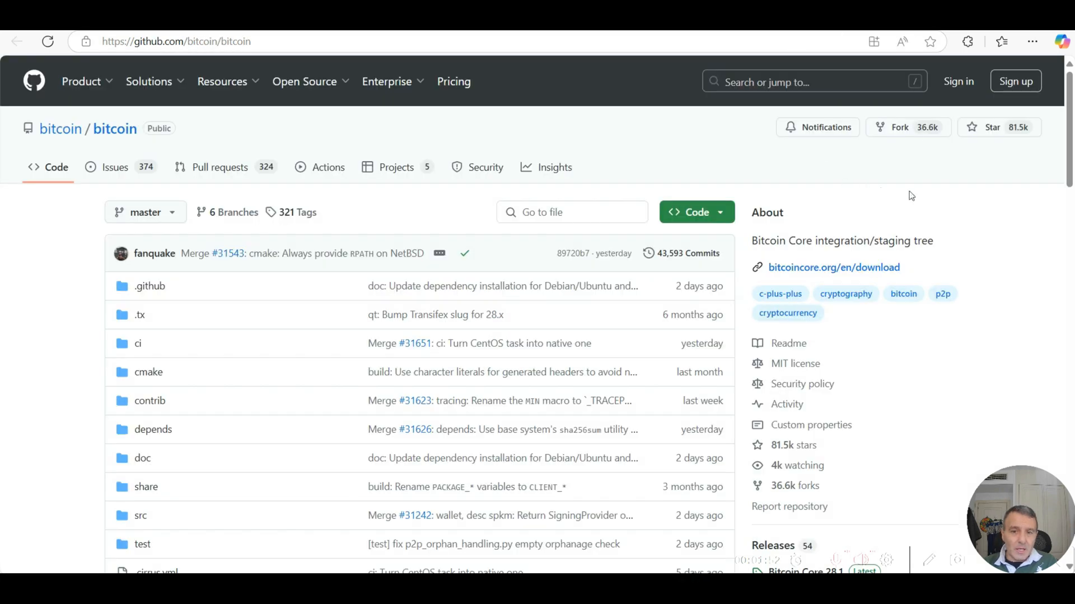
Scroll down the bitcoin/bitcoin Code listing past its folders toward releases and contributors
scroll("down", 3)
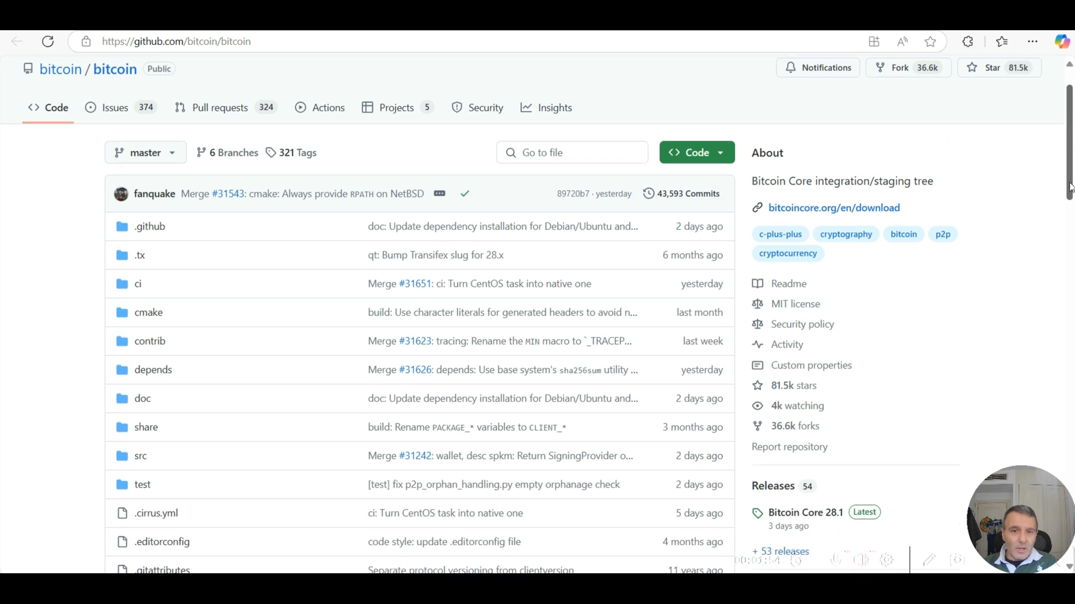
scroll("down", 3)
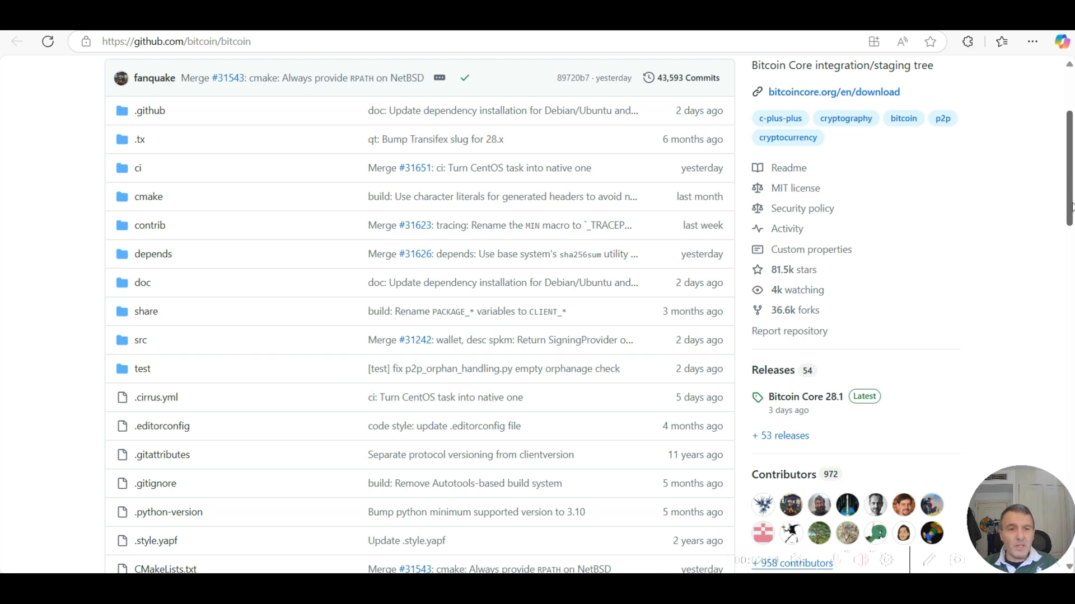
scroll("down", 3)
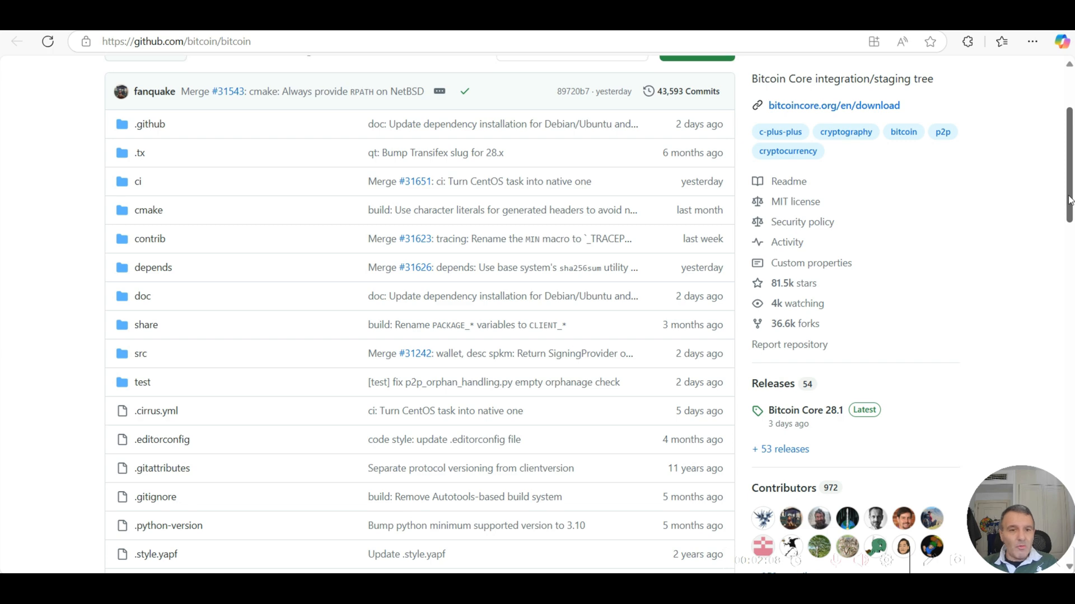
scroll("down", 3)
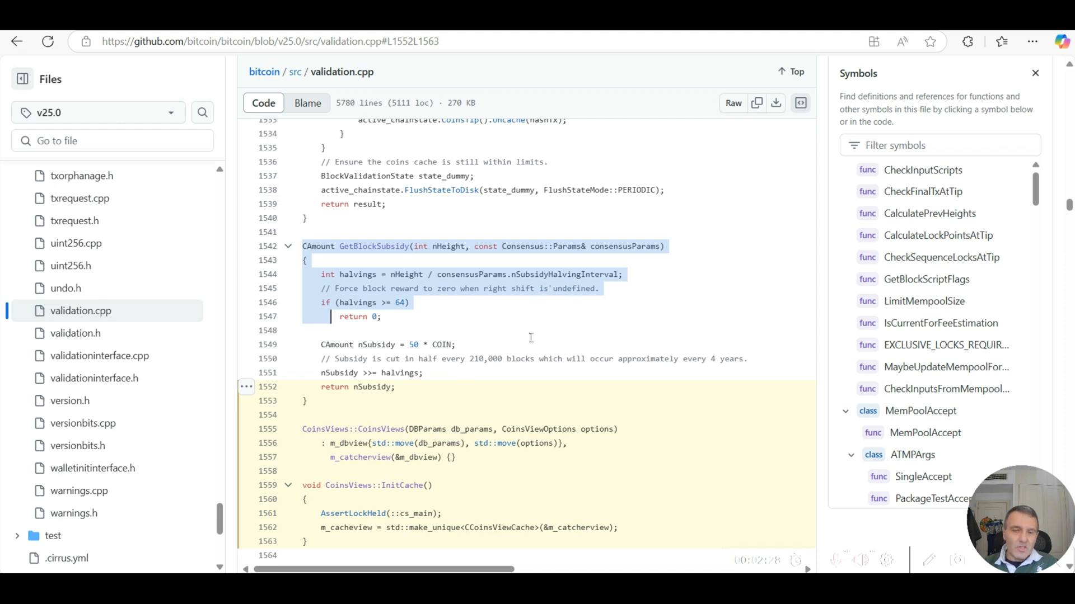
mouse_move(595, 338)
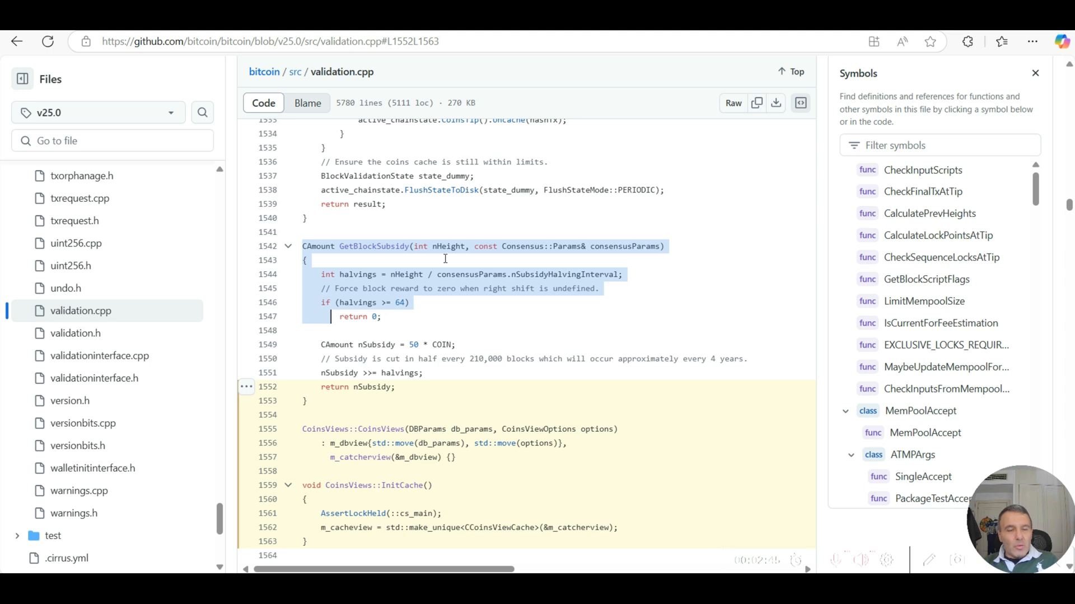
mouse_move(351, 84)
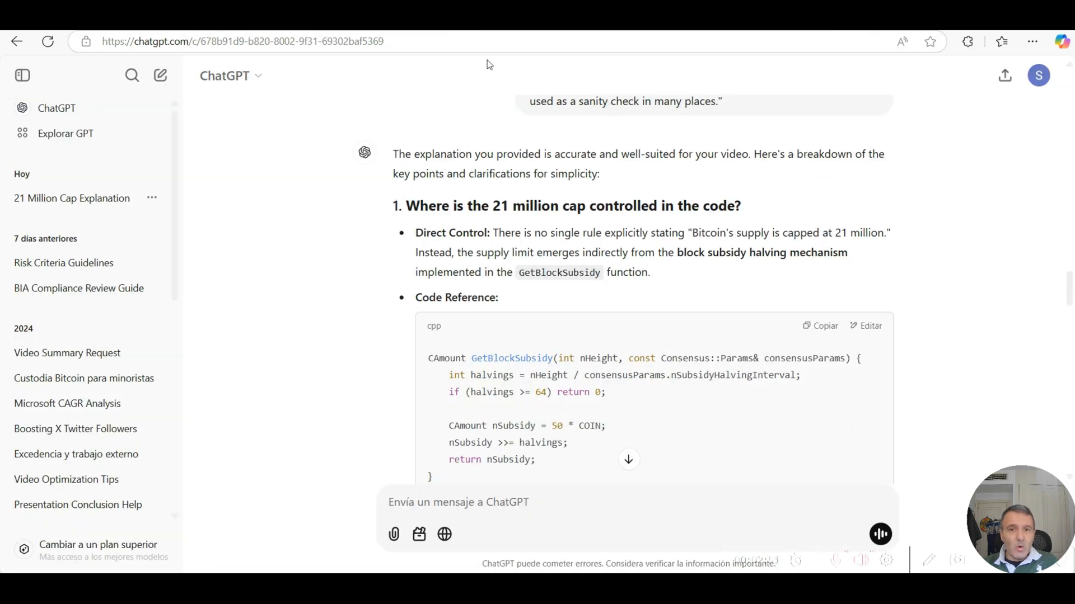
mouse_move(894, 269)
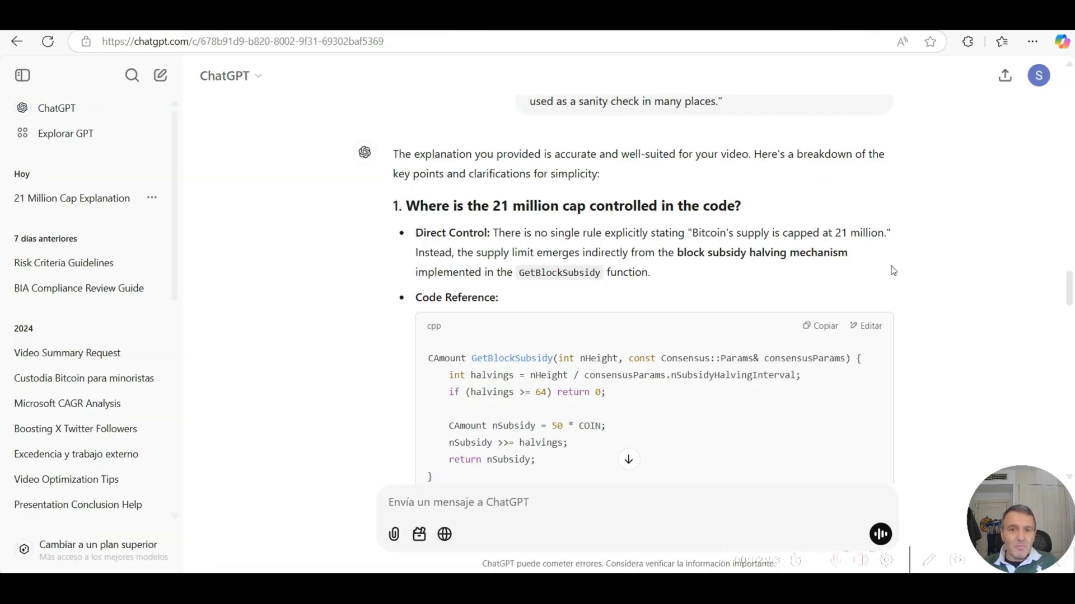
mouse_move(982, 263)
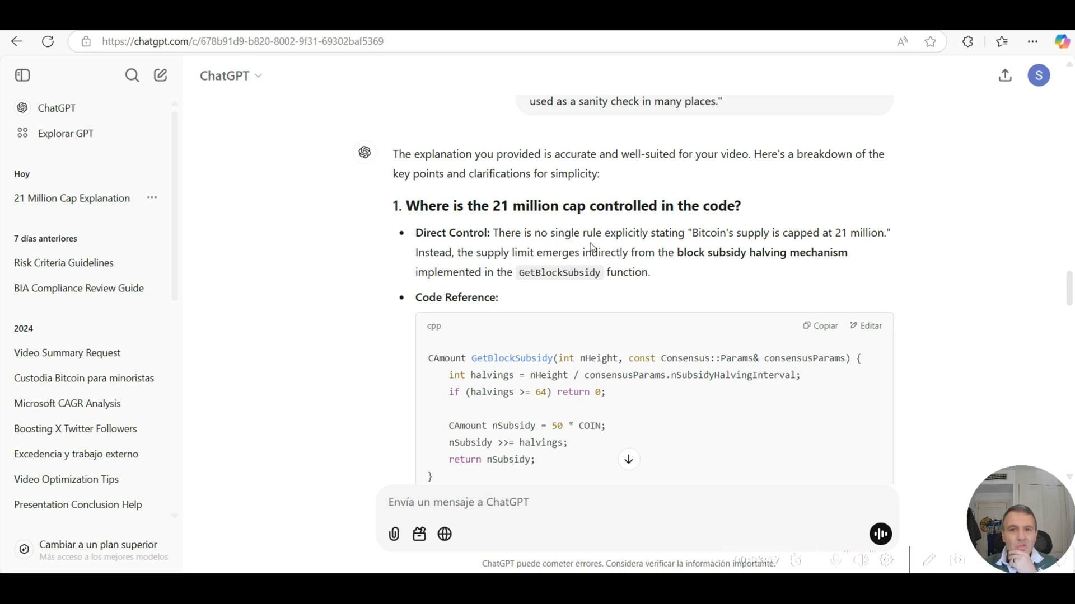
mouse_move(685, 248)
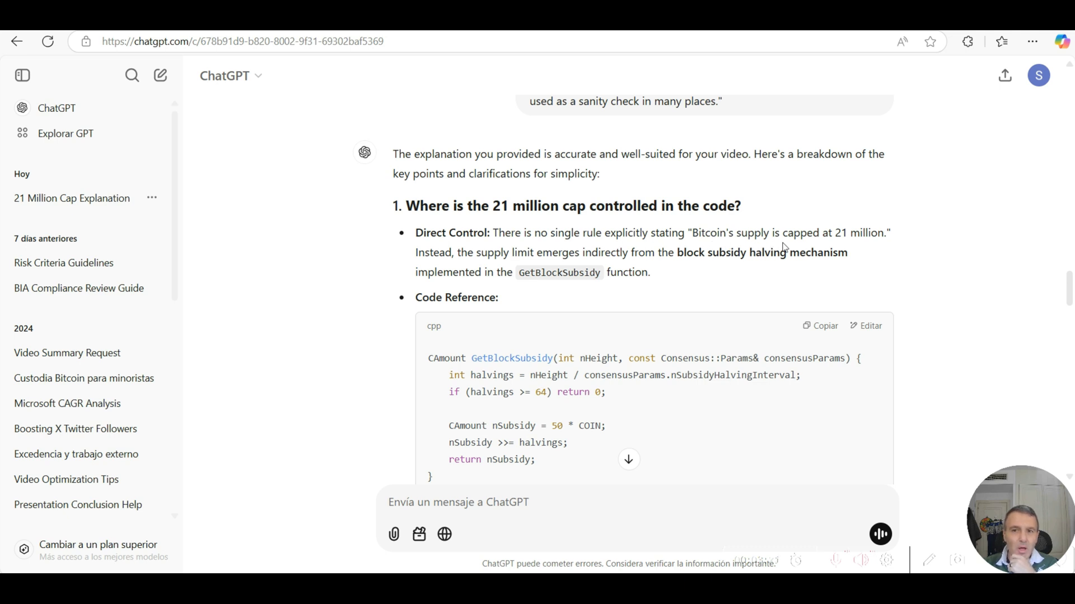
mouse_move(875, 246)
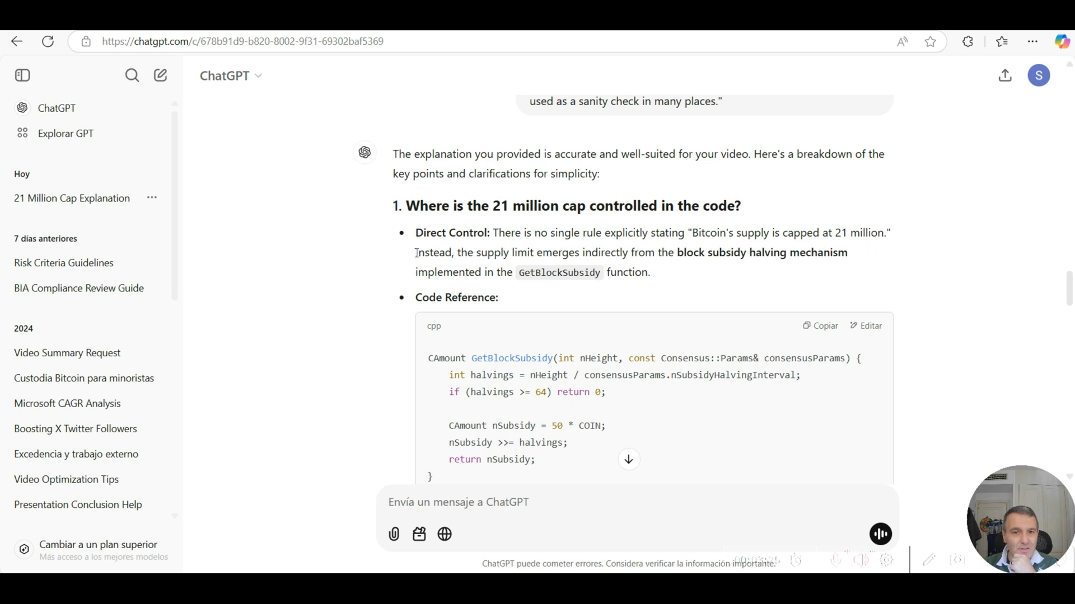
Highlight the sentence on the block subsidy halving mechanism, then clear the highlight
left_click_drag(415, 252, 568, 252)
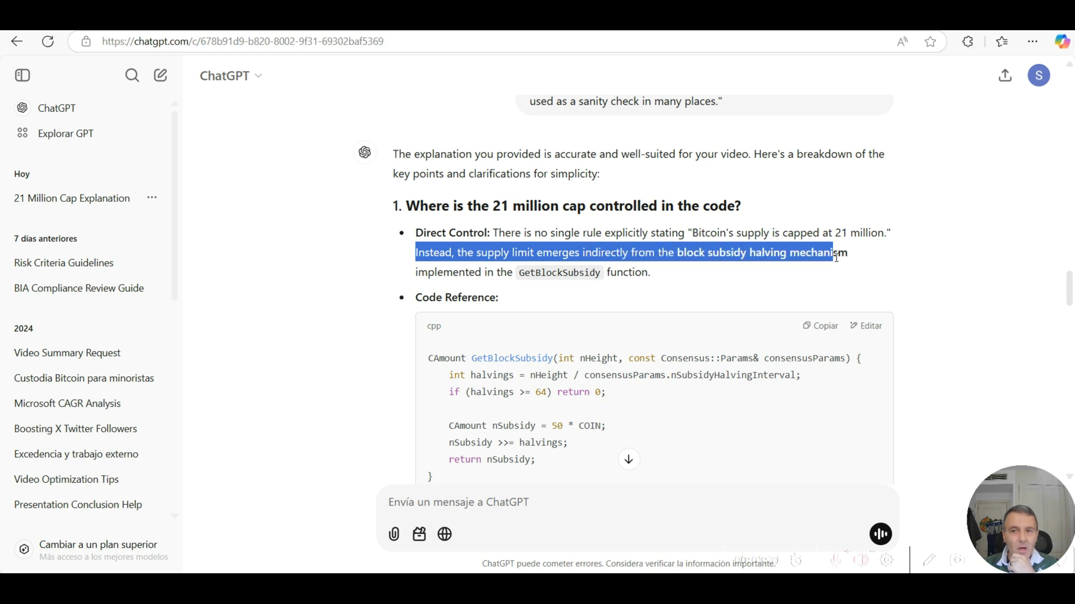
left_click(441, 277)
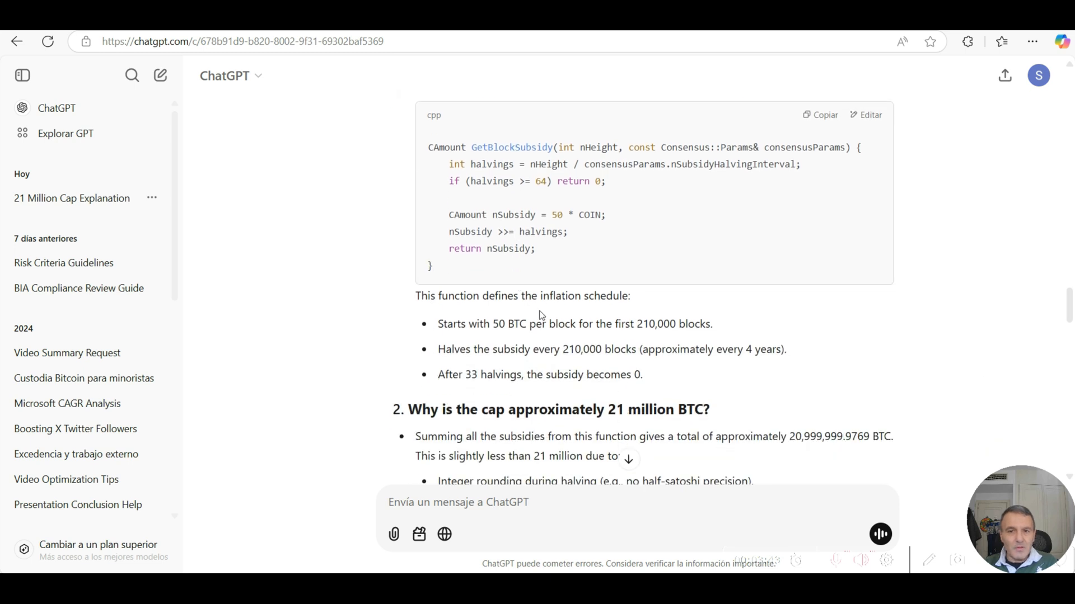
mouse_move(578, 193)
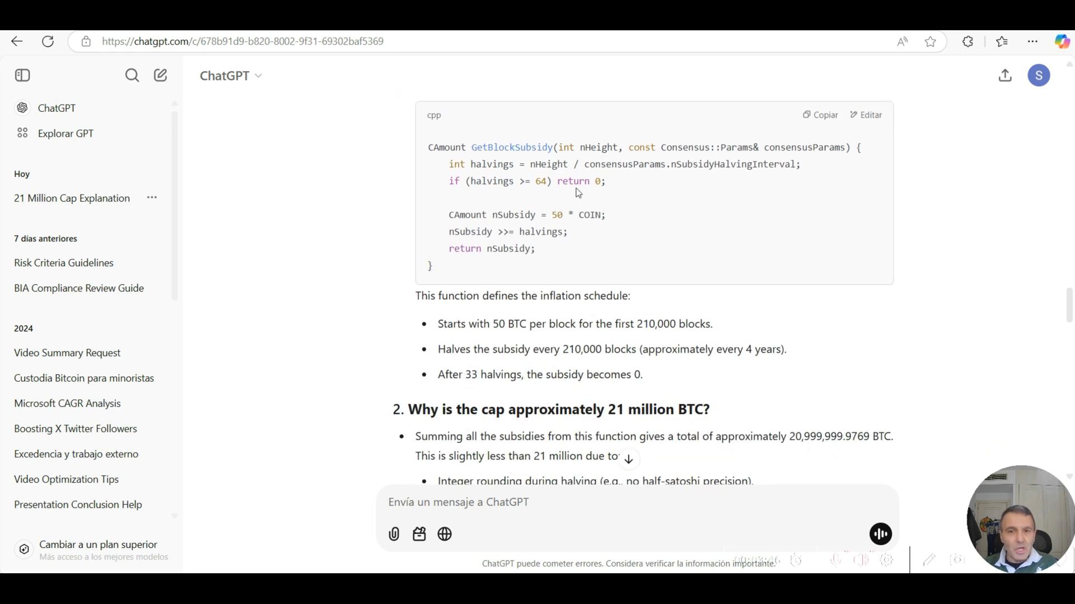
mouse_move(795, 368)
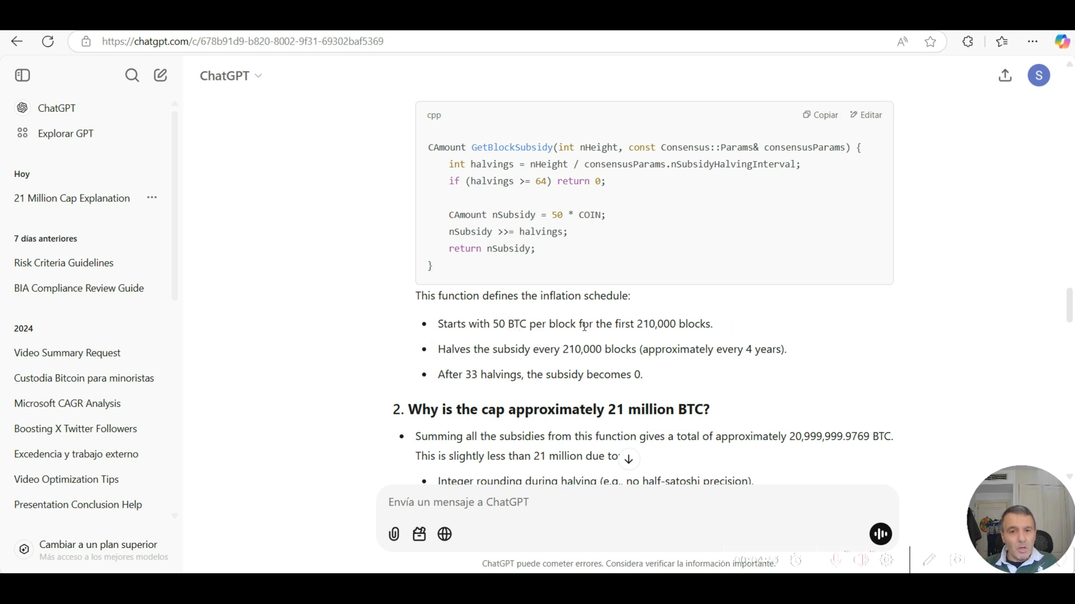
mouse_move(739, 327)
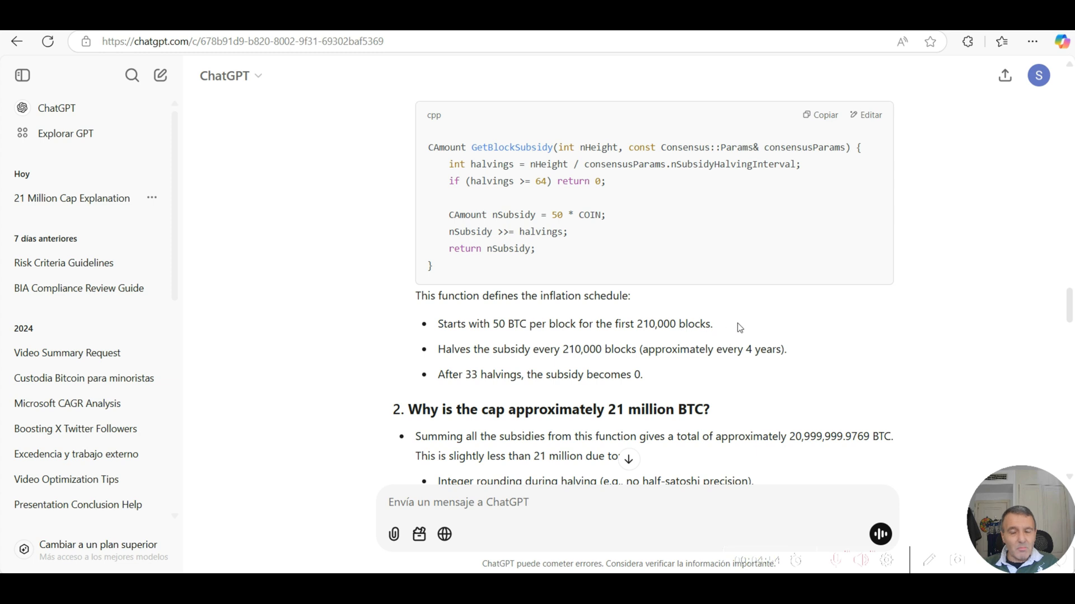
mouse_move(842, 307)
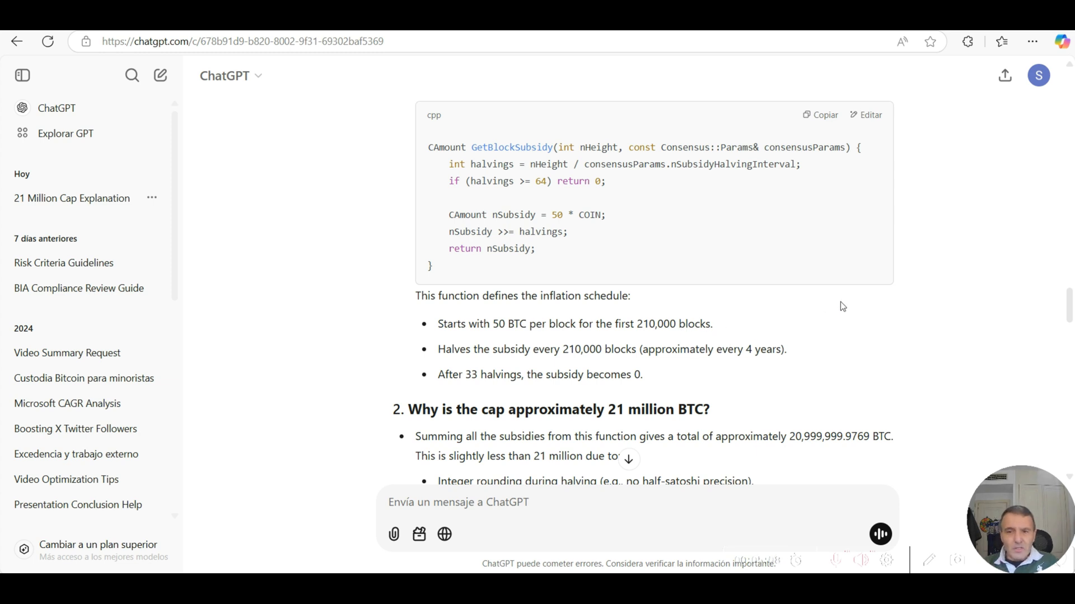
mouse_move(804, 317)
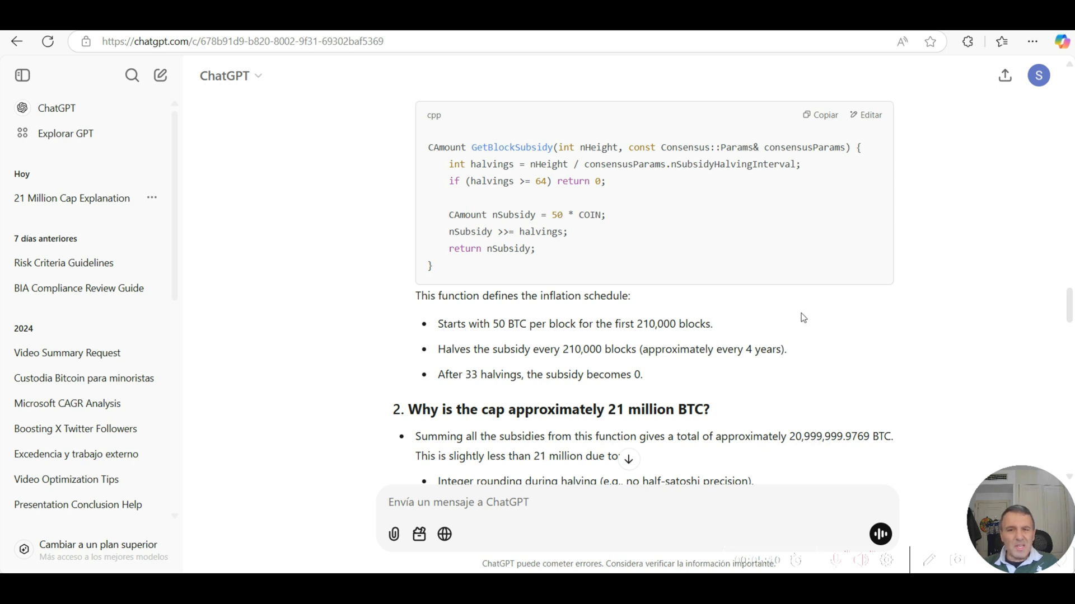
mouse_move(876, 321)
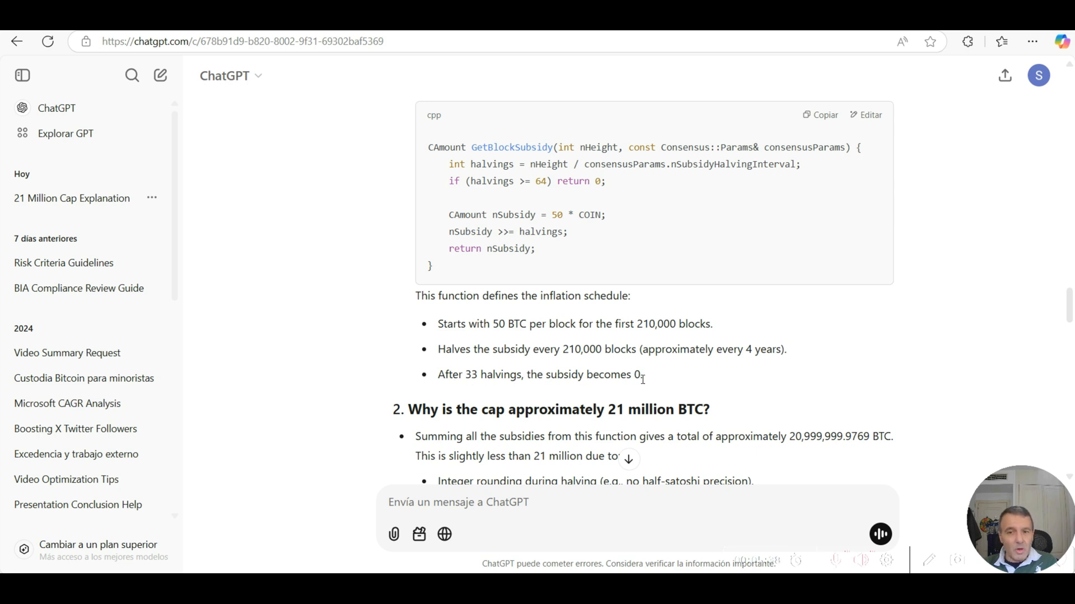
Highlight the bullet stating the subsidy becomes 0 after 33 halvings
left_click_drag(449, 374, 643, 374)
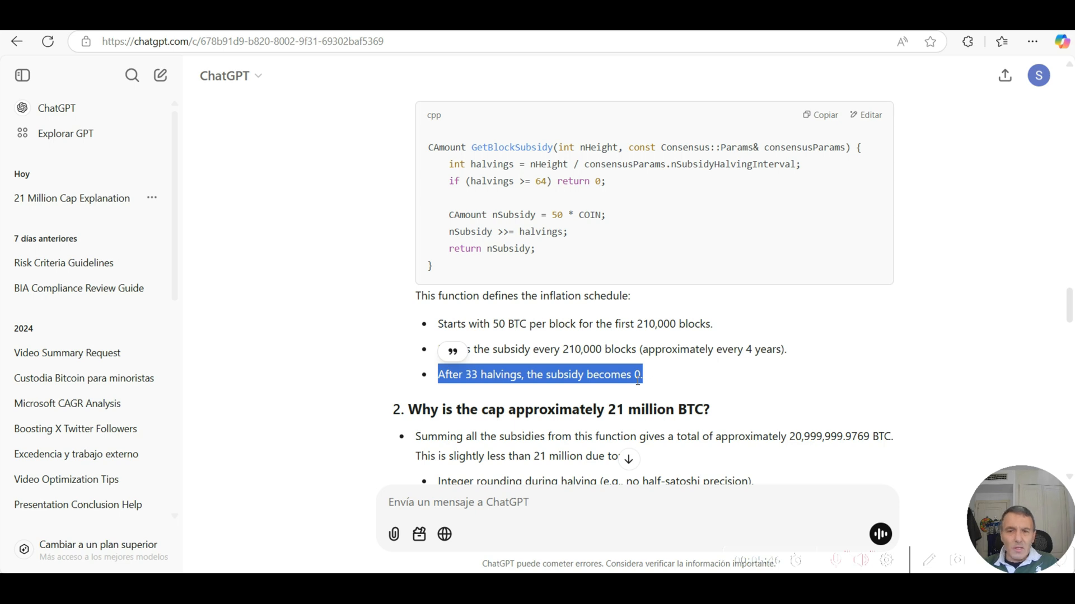
mouse_move(562, 390)
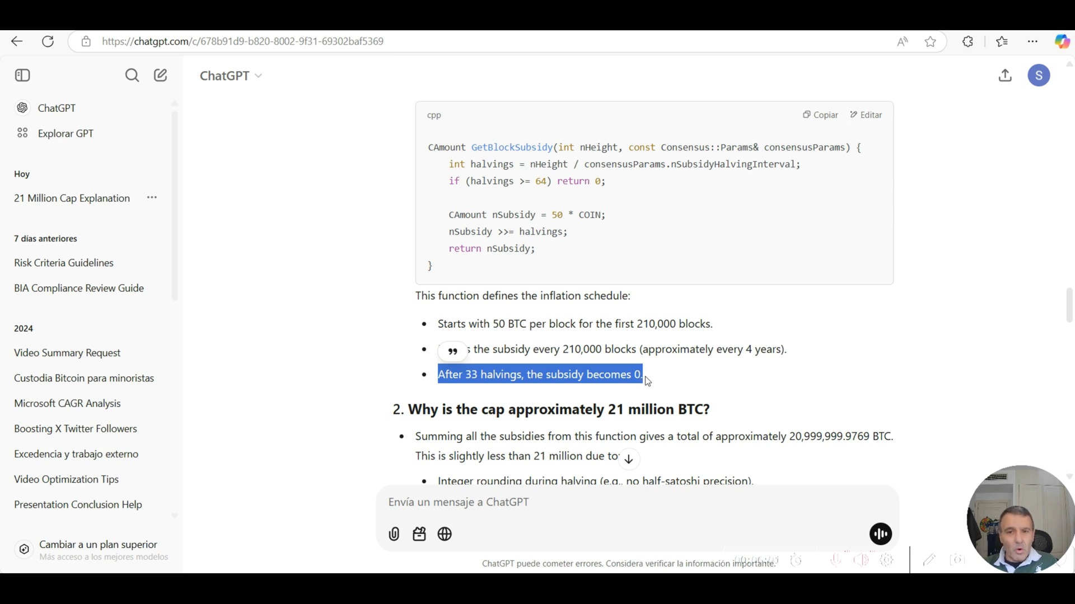
scroll("down", 3)
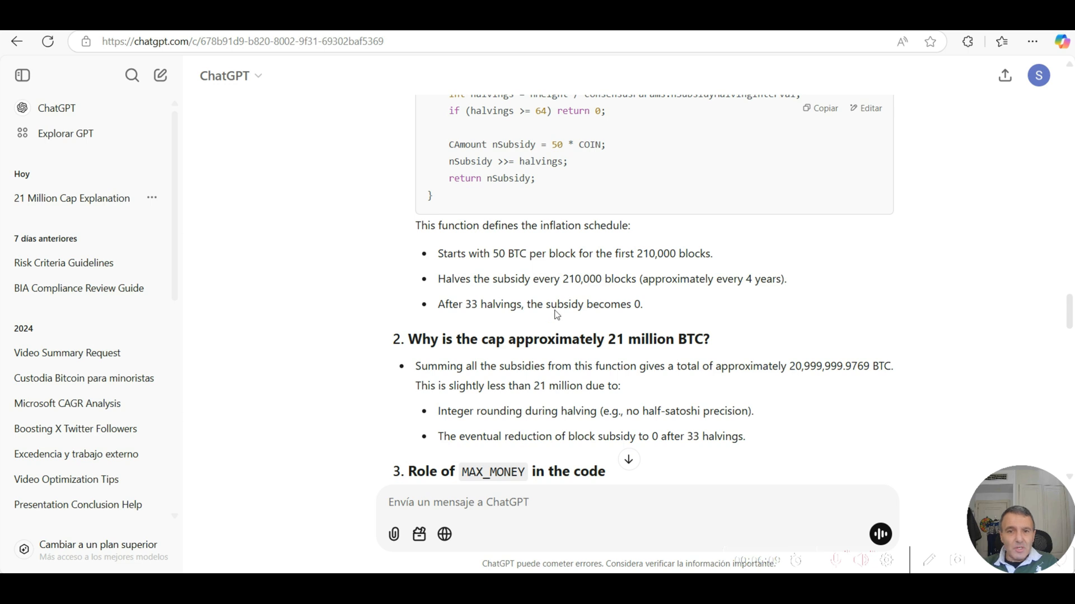
mouse_move(744, 359)
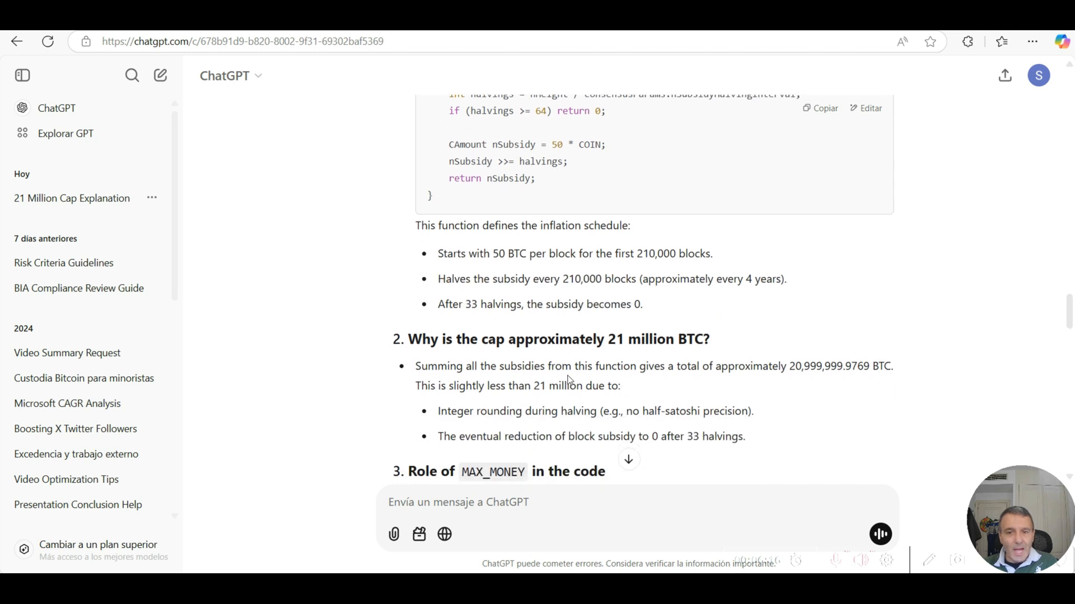
mouse_move(572, 380)
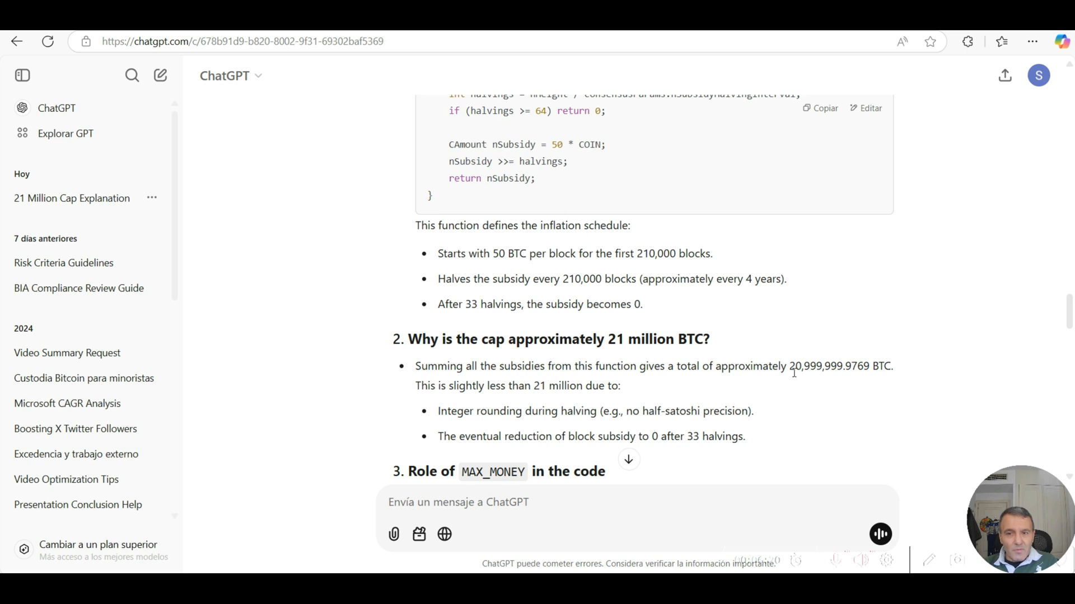
mouse_move(804, 382)
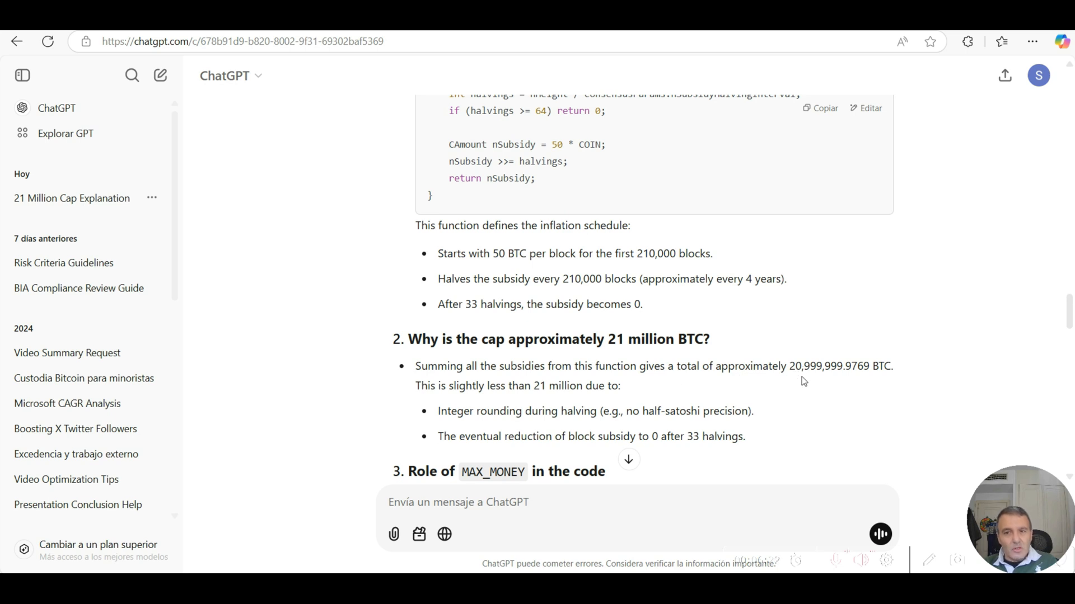
mouse_move(880, 380)
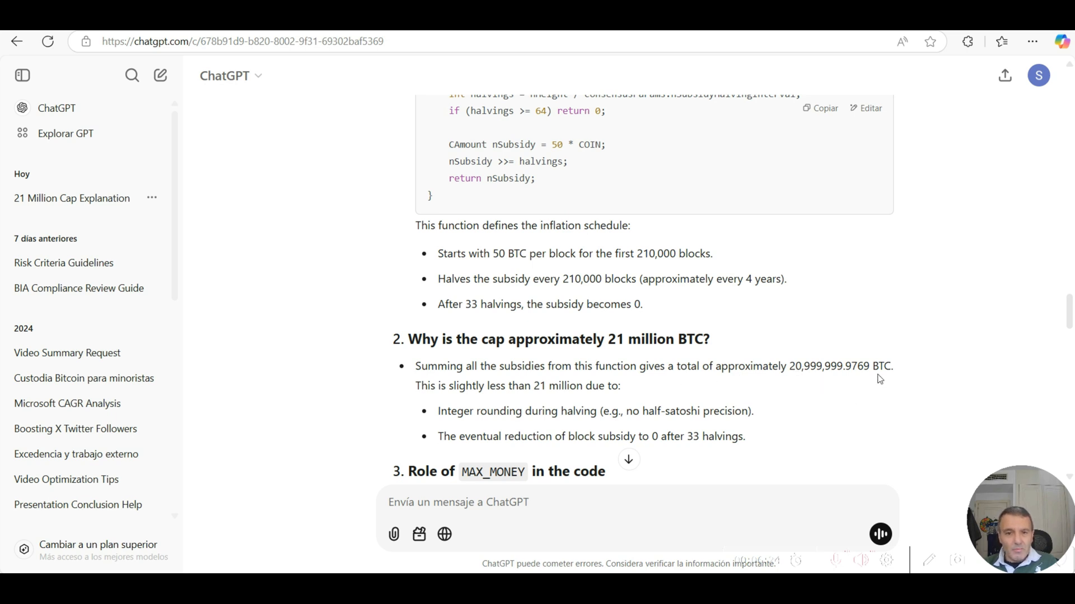
mouse_move(615, 398)
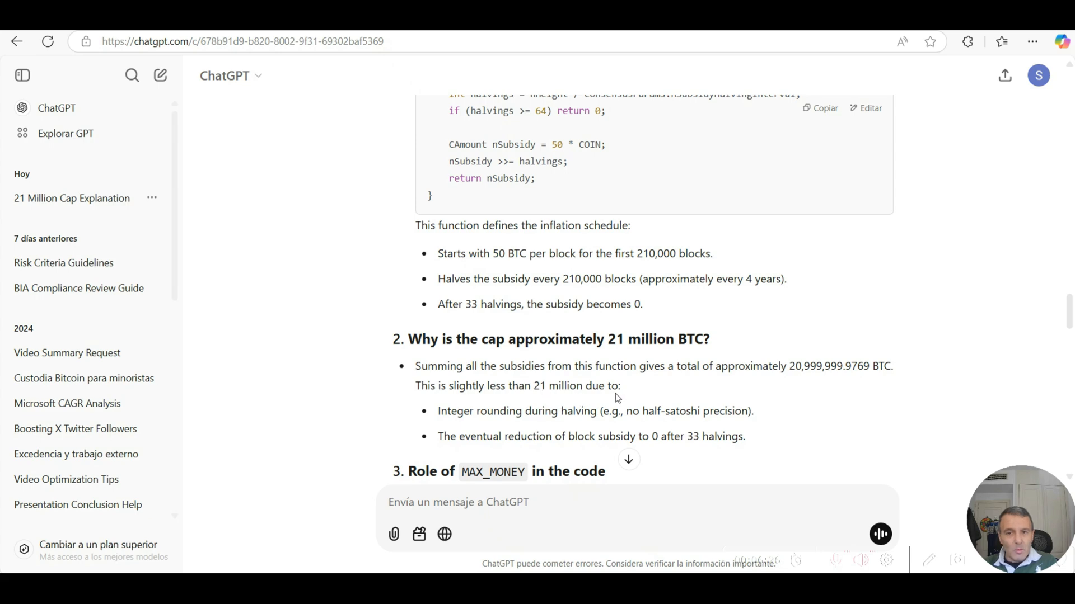
scroll("down", 3)
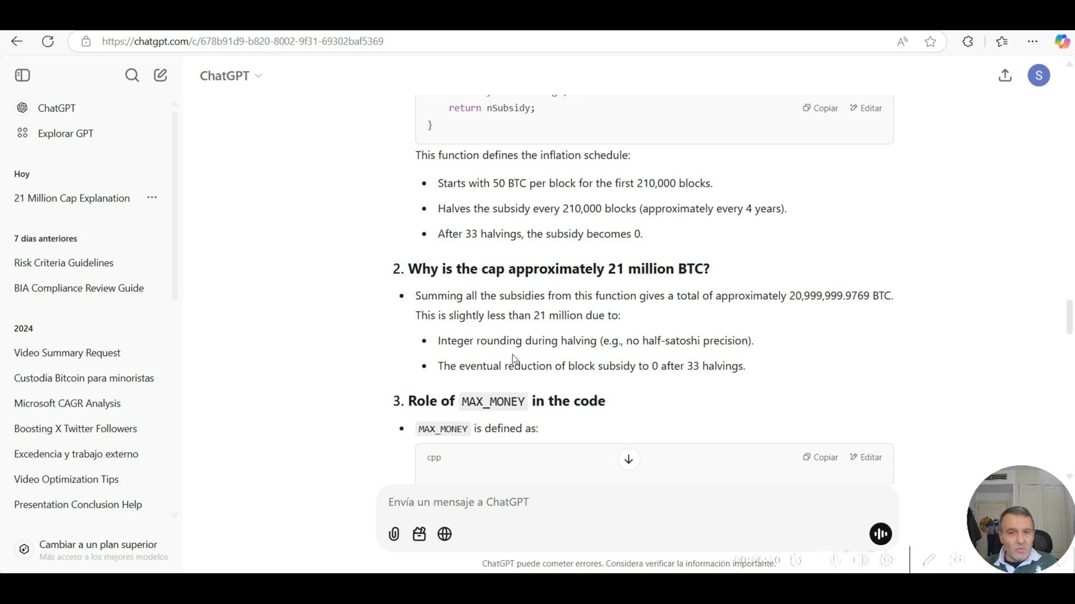
mouse_move(617, 356)
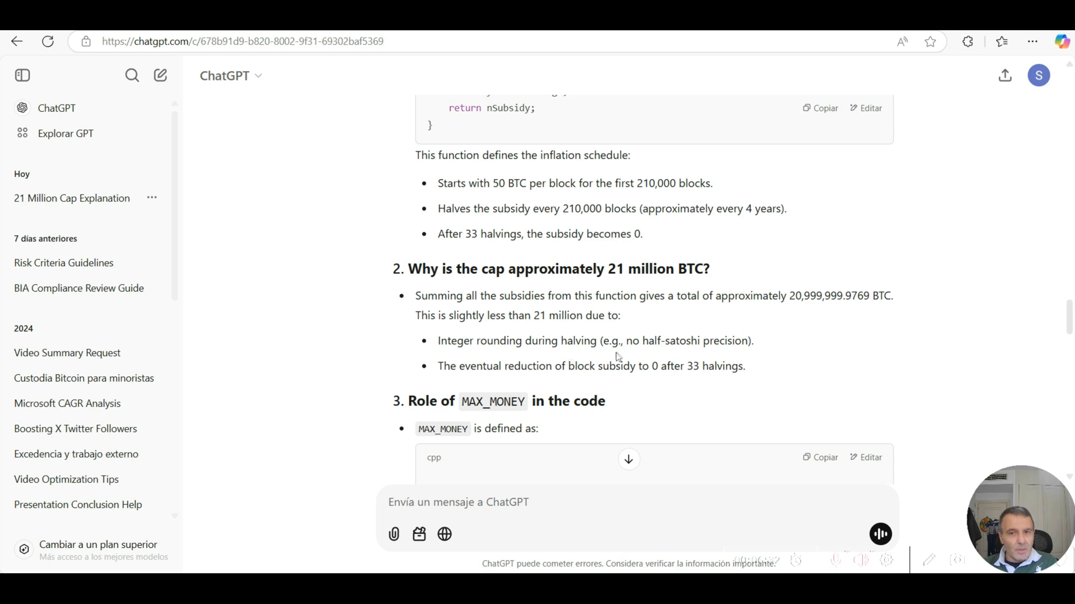
mouse_move(734, 354)
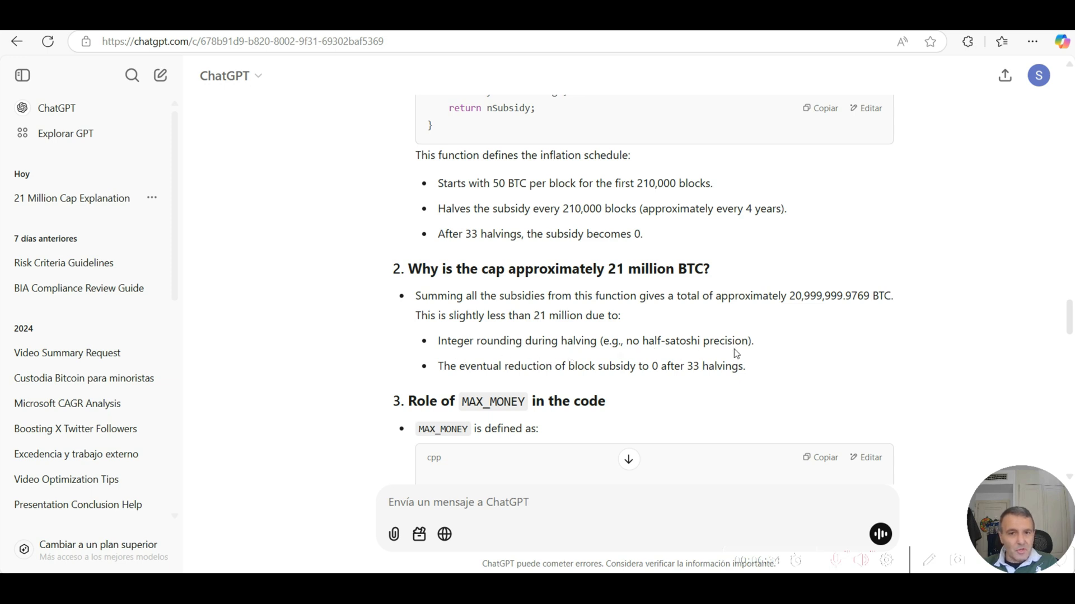
mouse_move(452, 361)
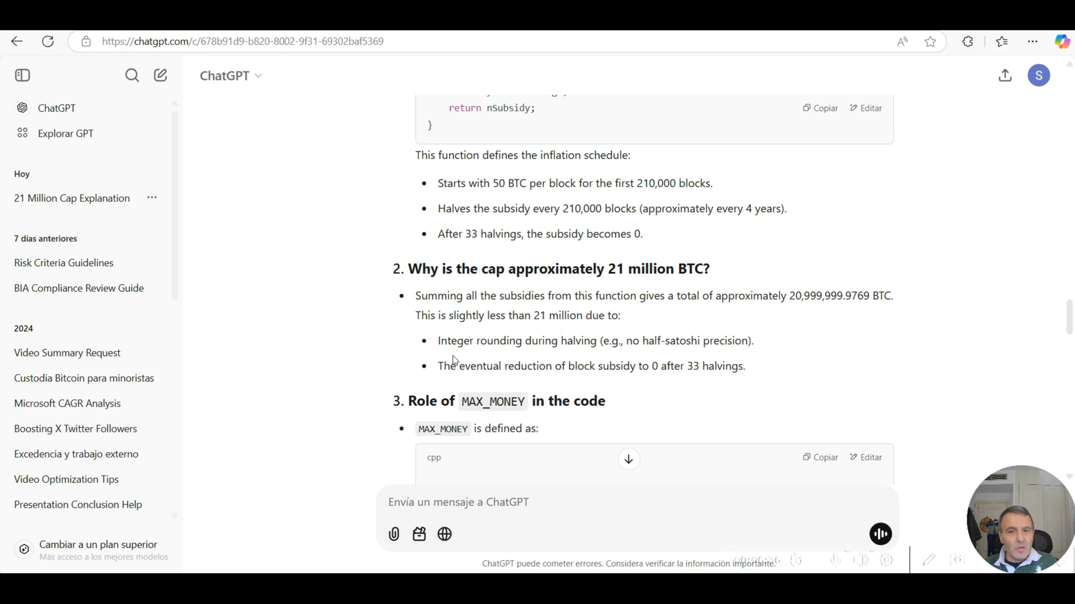
mouse_move(630, 371)
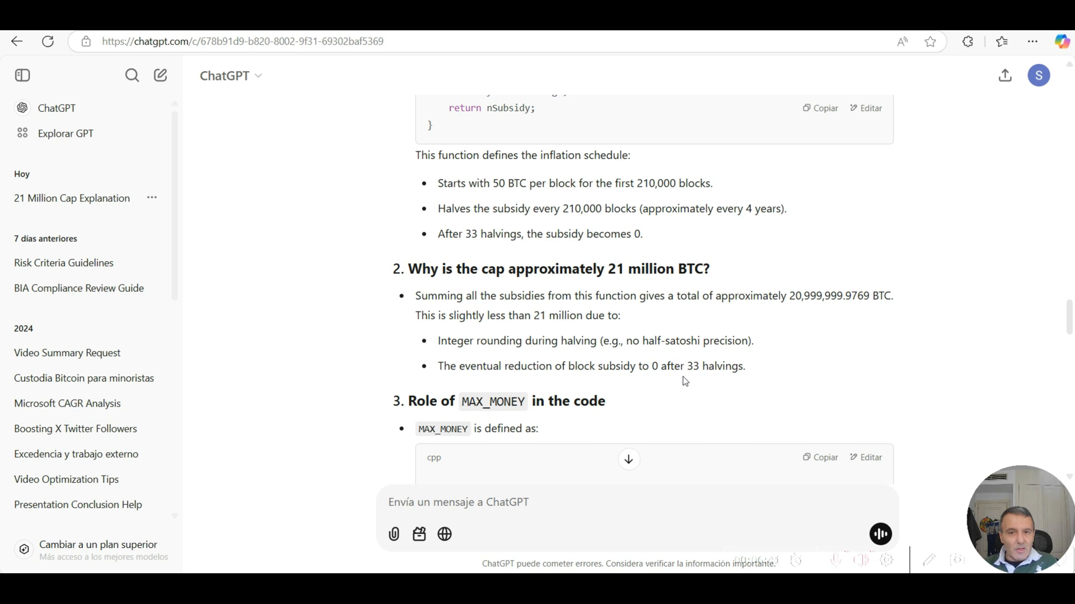
mouse_move(795, 340)
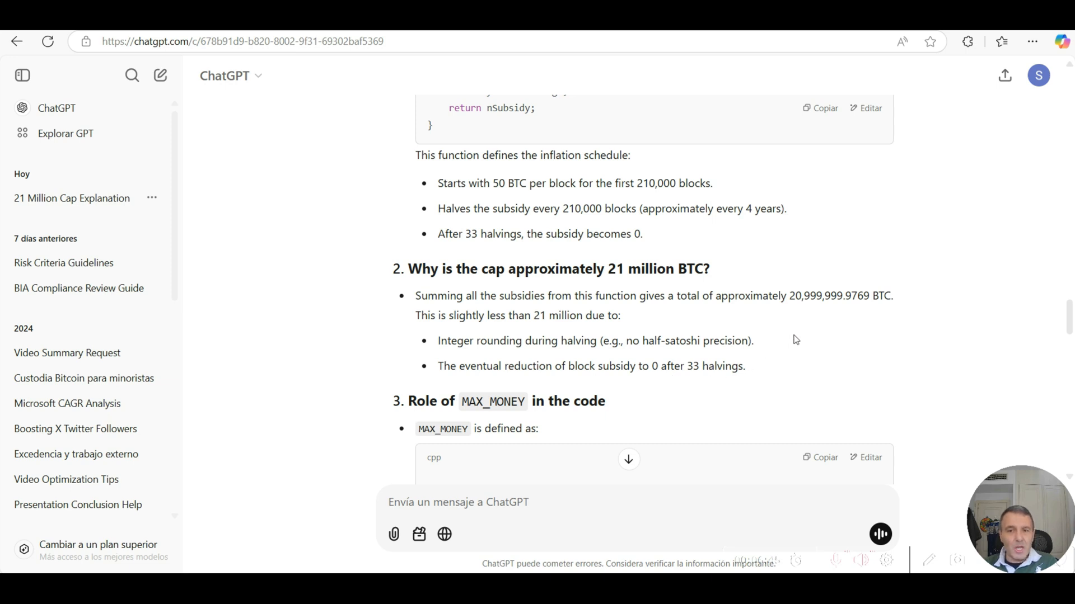
mouse_move(703, 372)
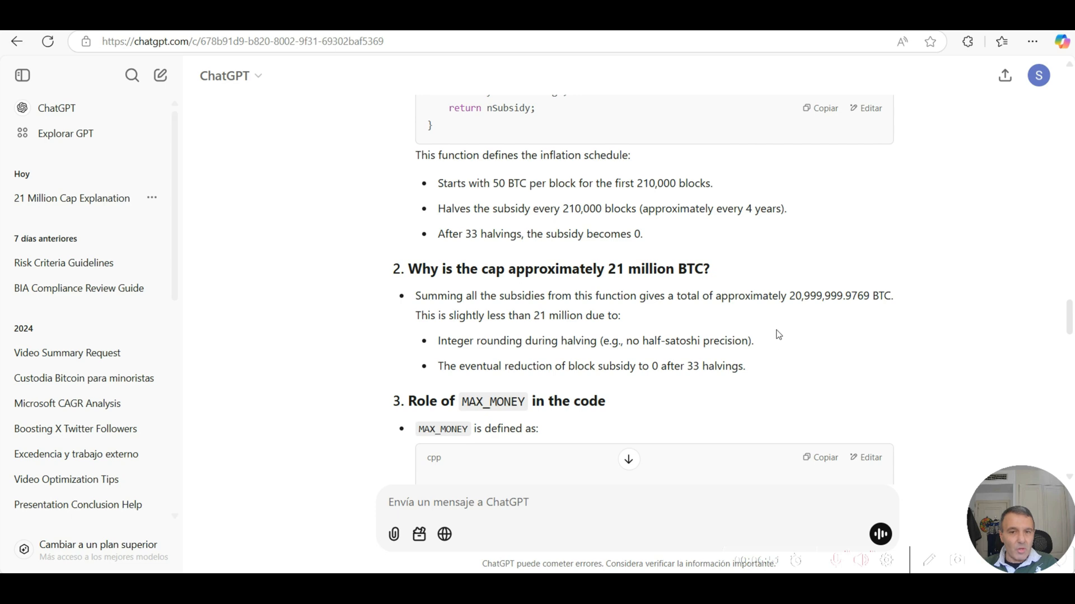
scroll("down", 3)
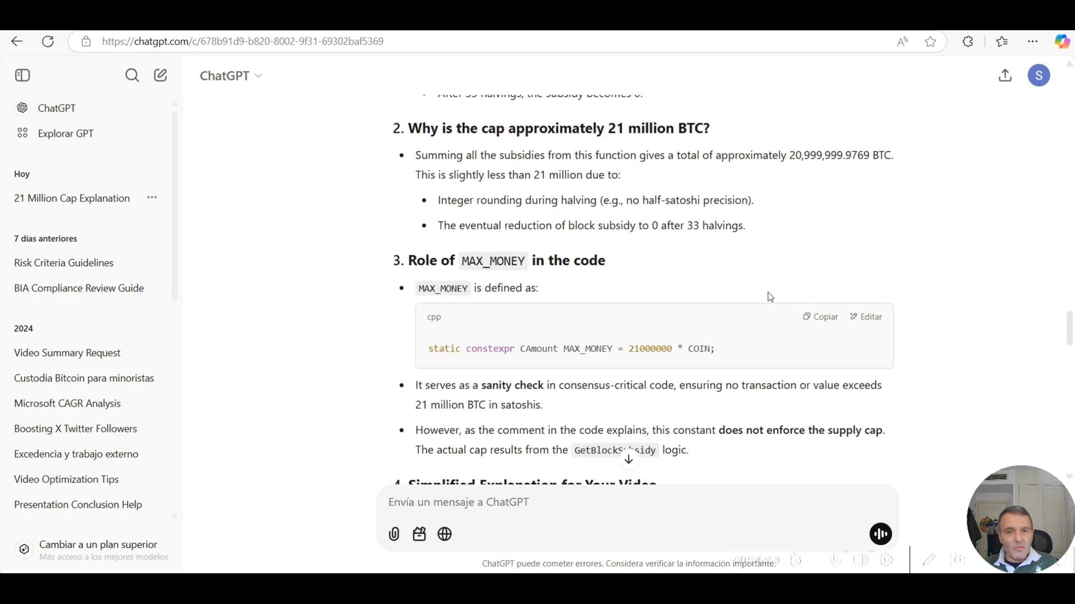
mouse_move(496, 281)
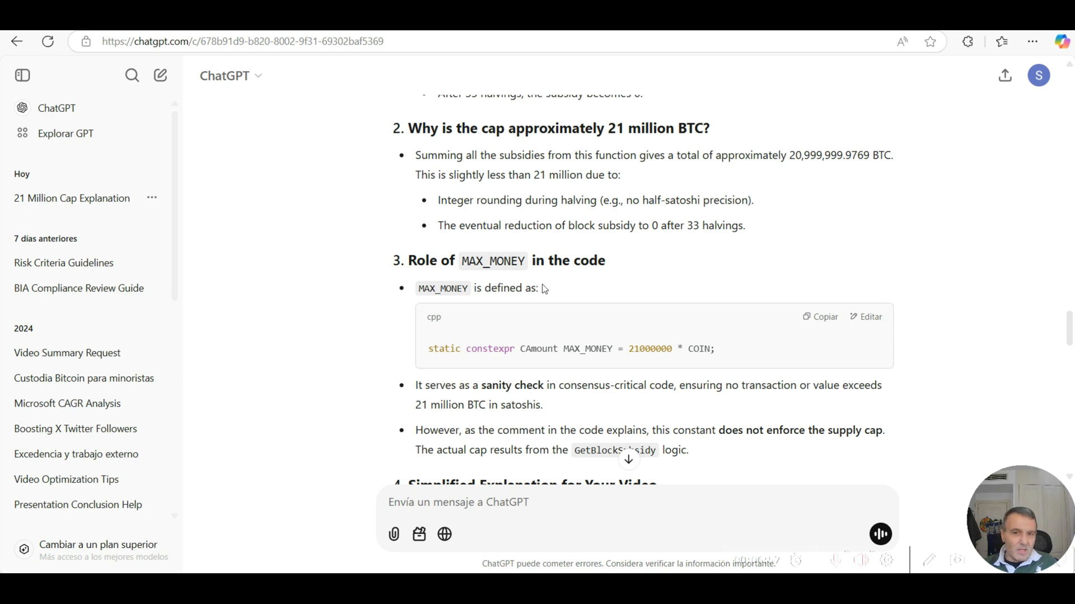
mouse_move(504, 275)
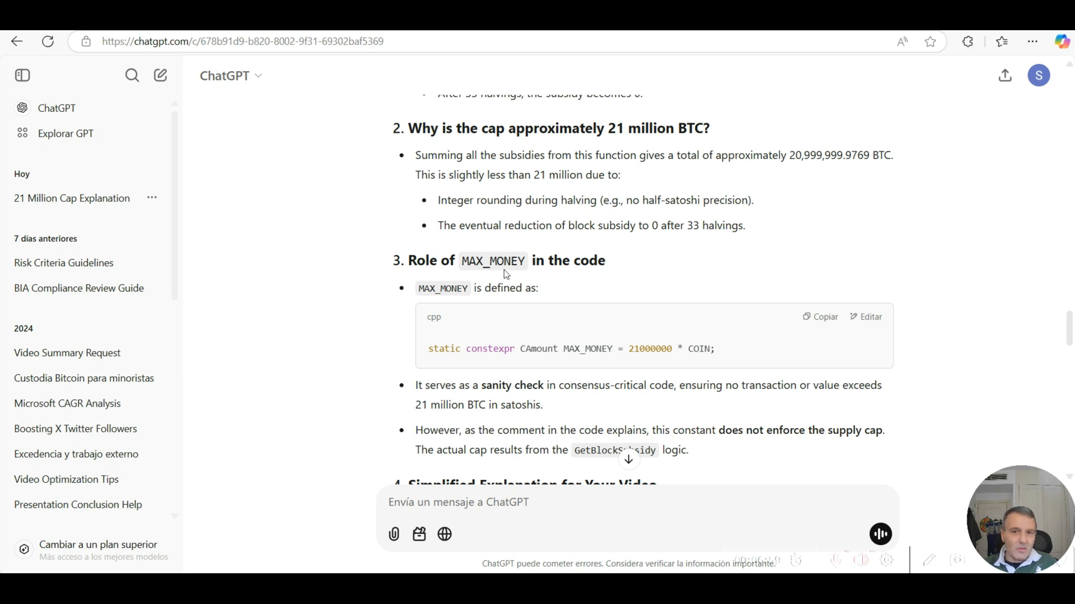
mouse_move(556, 404)
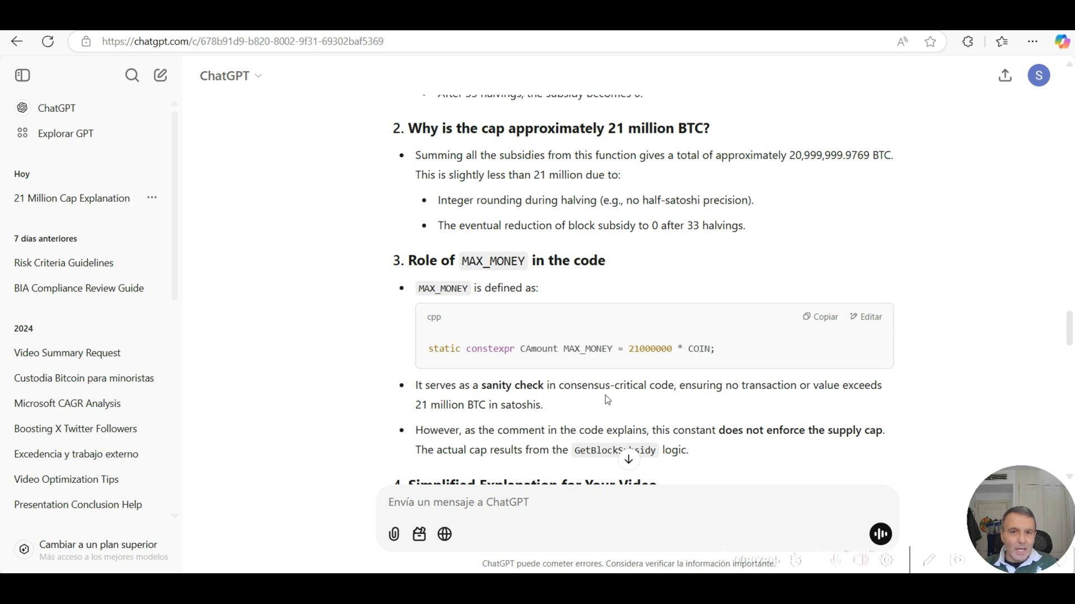
mouse_move(744, 407)
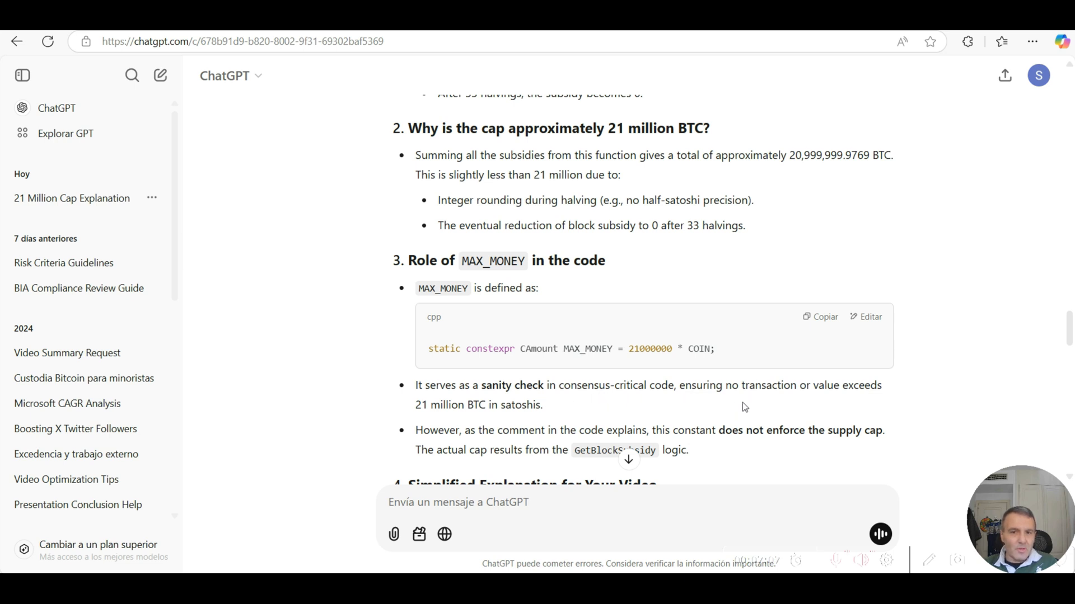
left_click_drag(683, 384, 827, 384)
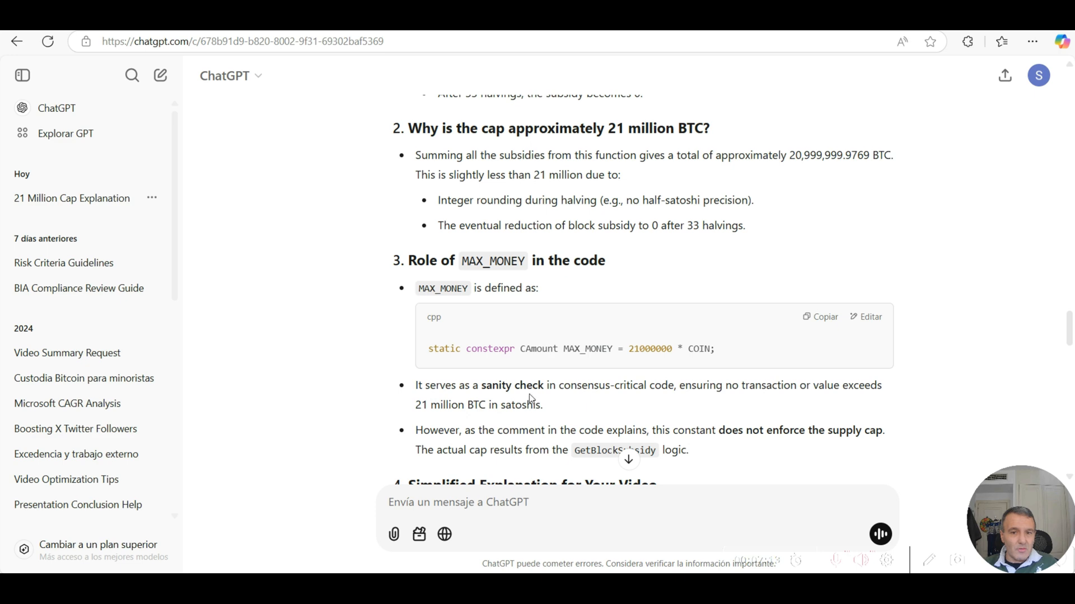
scroll("down", 3)
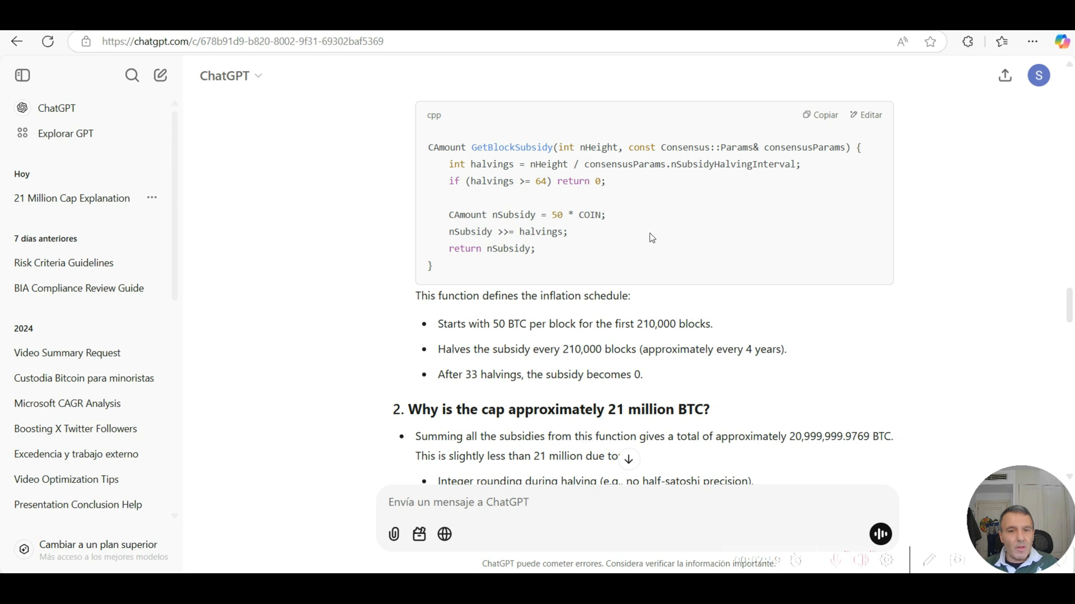
mouse_move(811, 365)
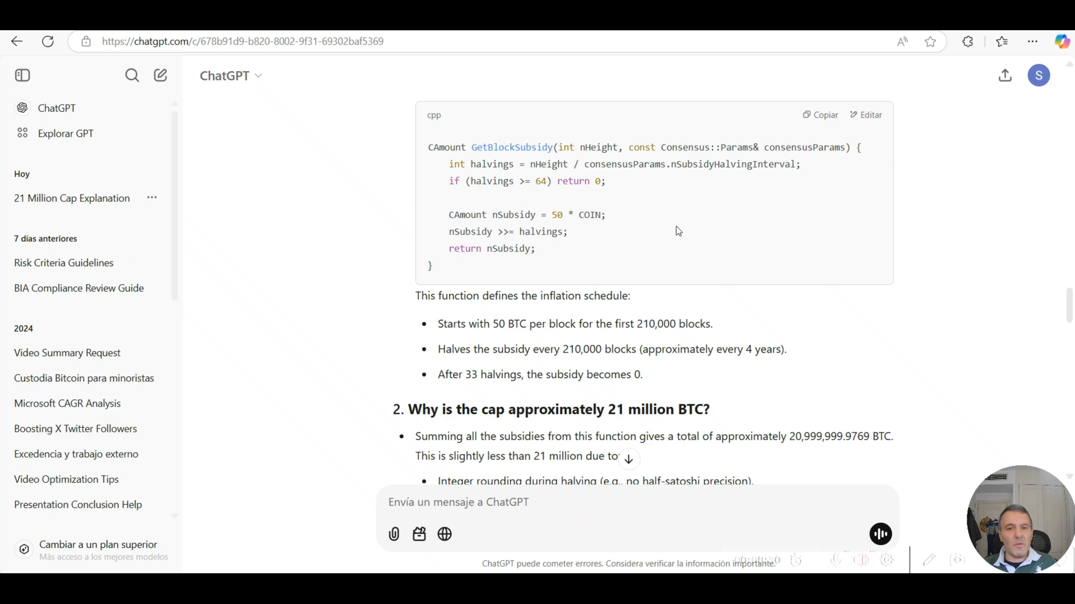
Scroll up the bitcoin/bitcoin repository page to its folder list and Bitcoin Core 28.1 release
scroll("up", 3)
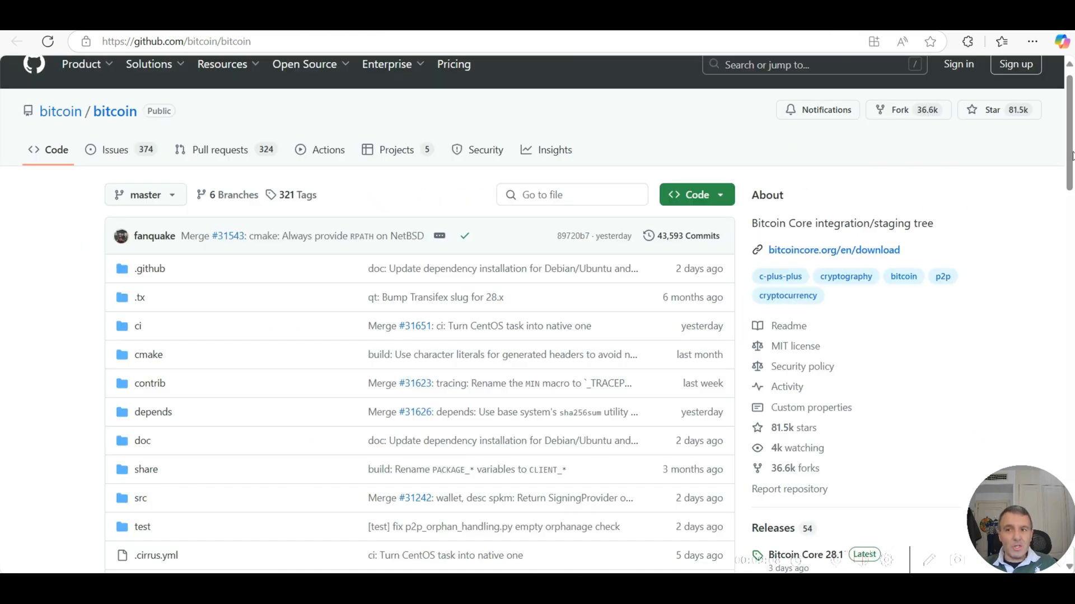
Scroll down the bitcoin/bitcoin repository page over its folders, About details and releases
scroll("down", 3)
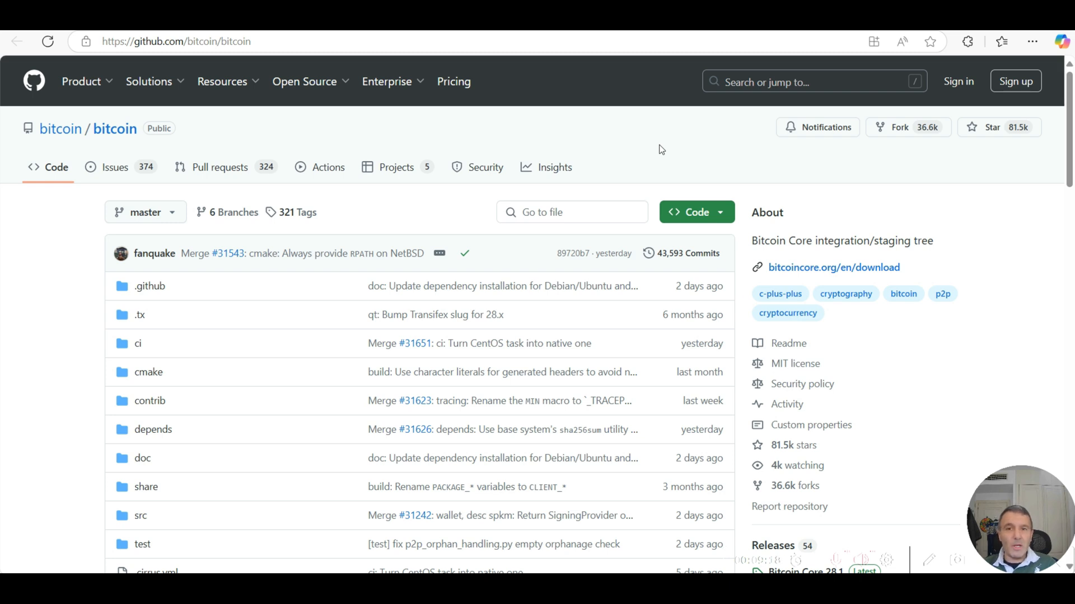
mouse_move(638, 143)
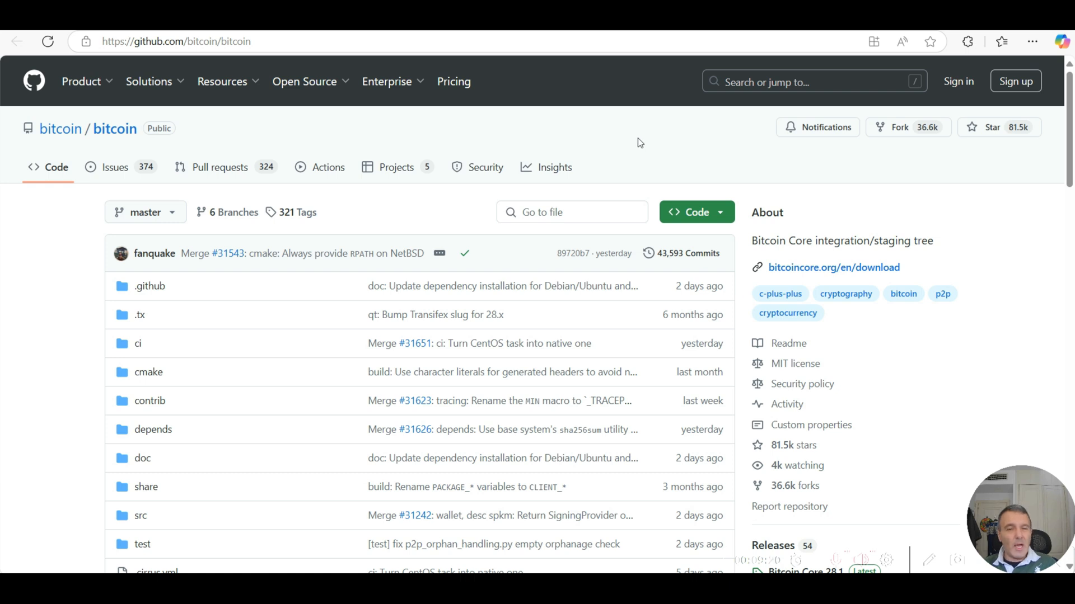
mouse_move(671, 140)
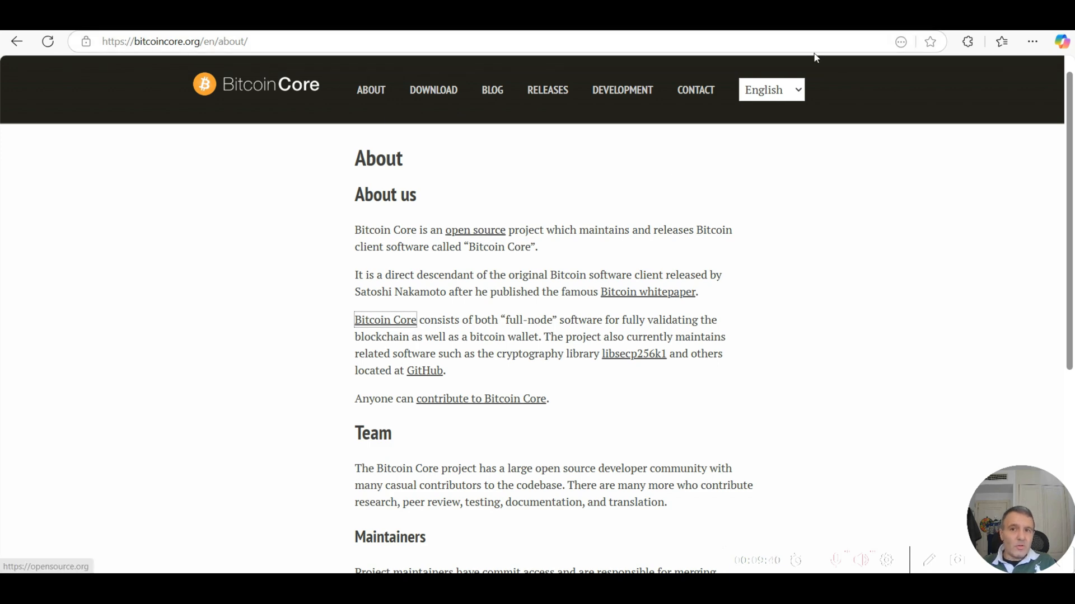
left_click(423, 370)
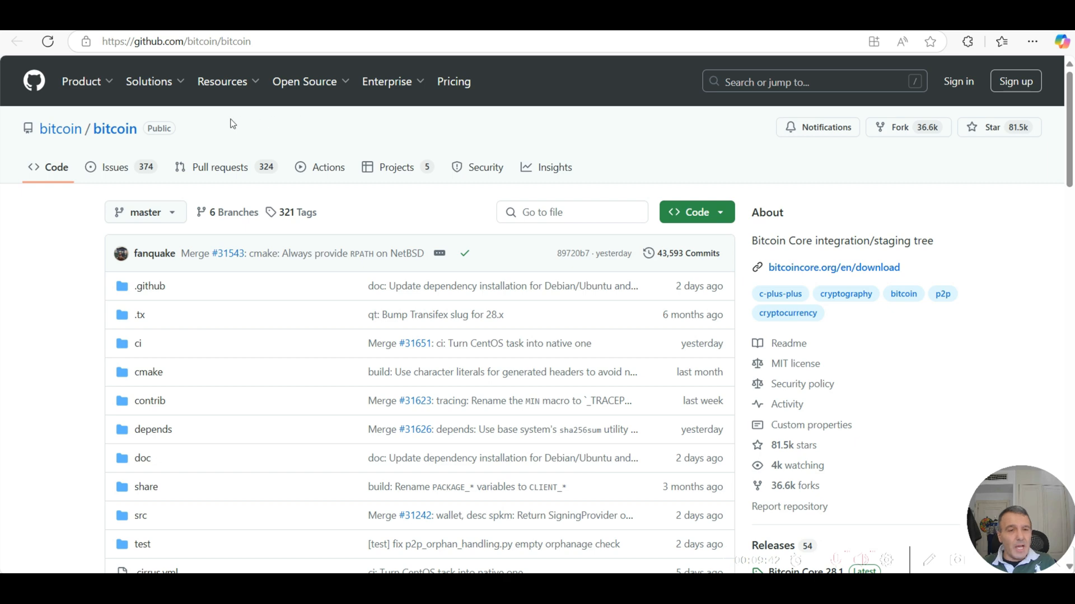
mouse_move(58, 290)
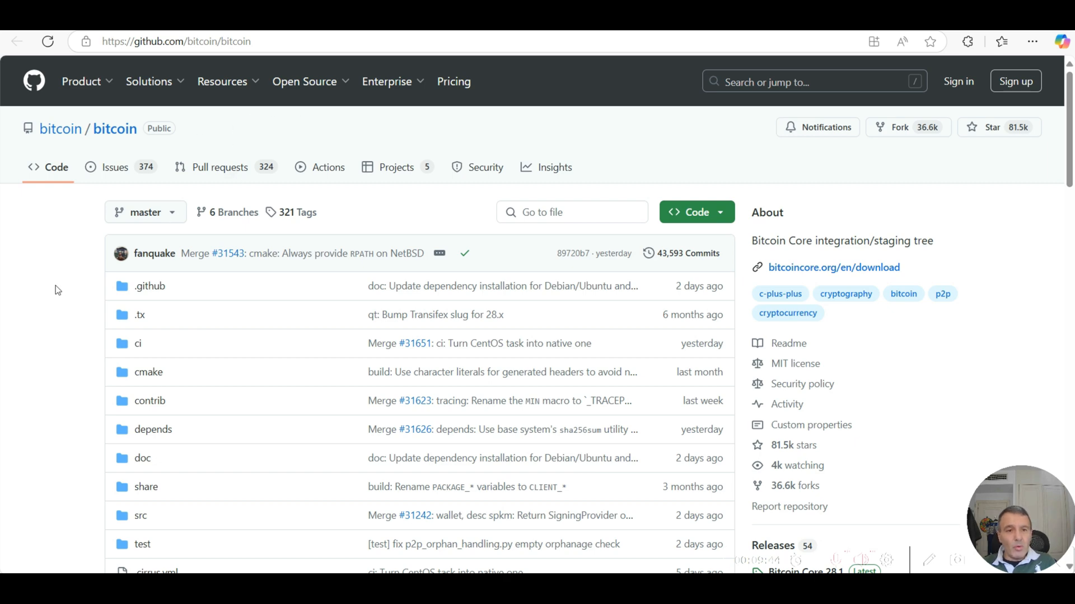
scroll("down", 3)
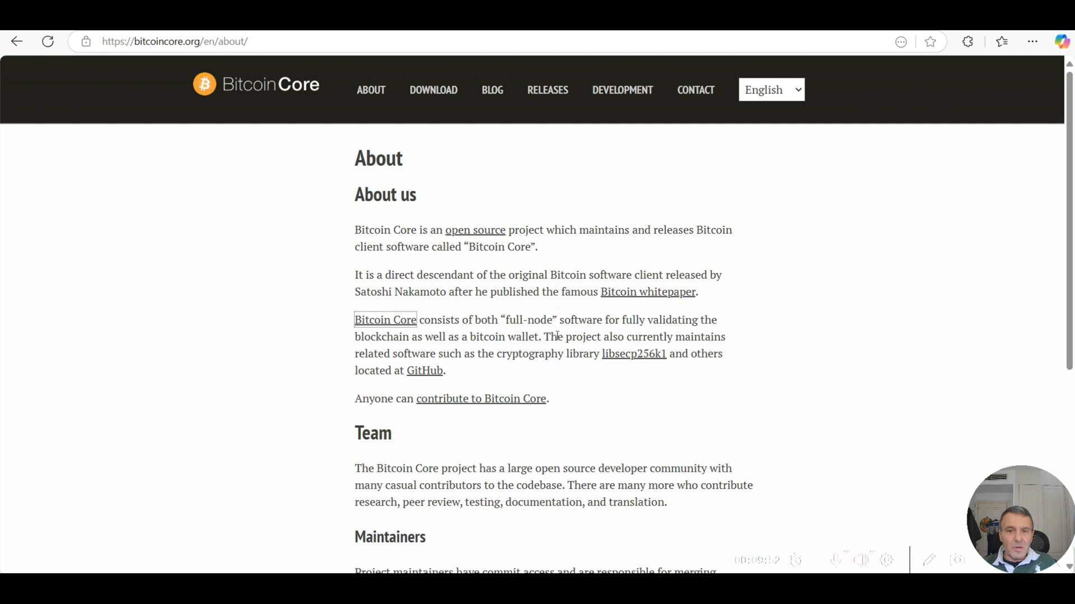
mouse_move(807, 291)
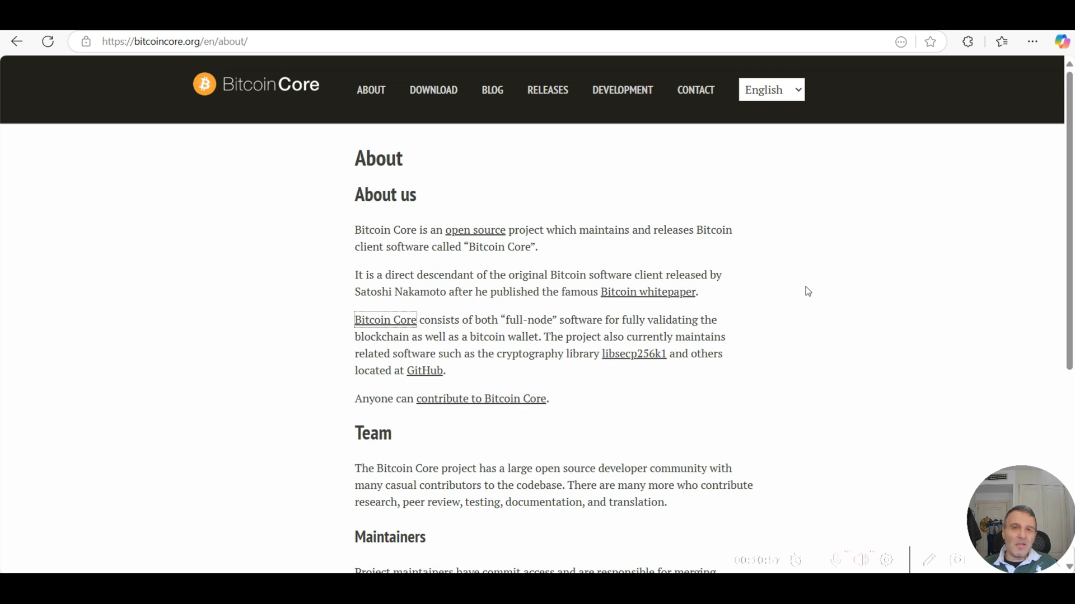
mouse_move(842, 289)
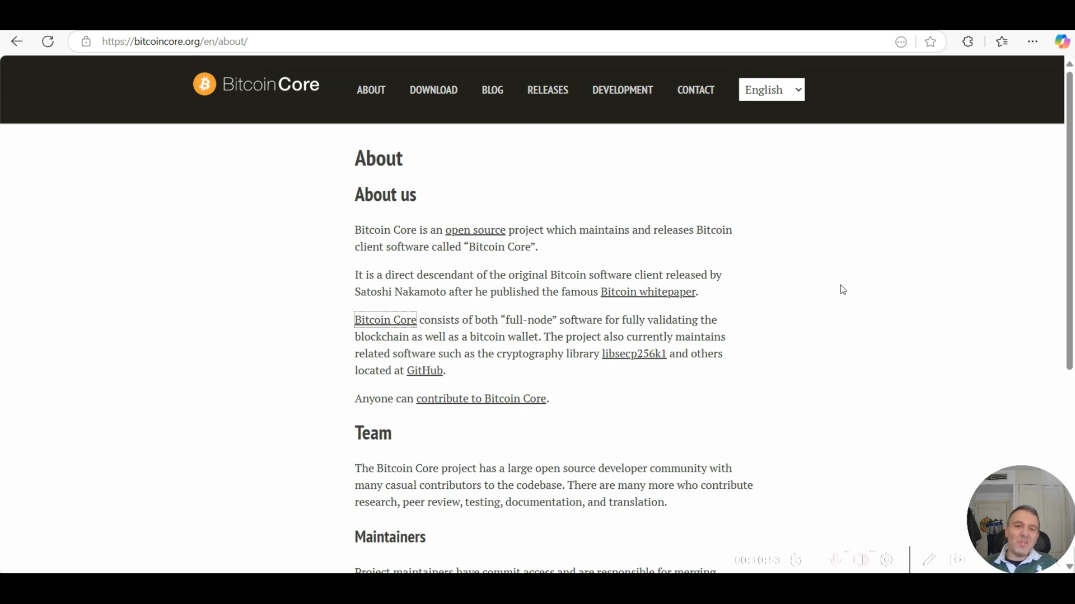